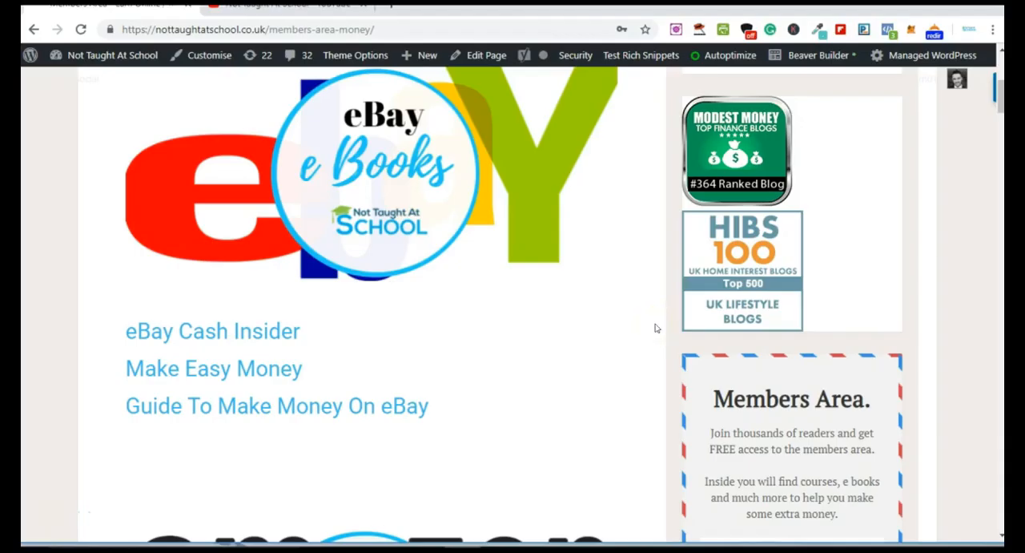
Scroll down the EasyShift homepage to the 'Freedom to earn when and where you want' section.
scroll("down", 3)
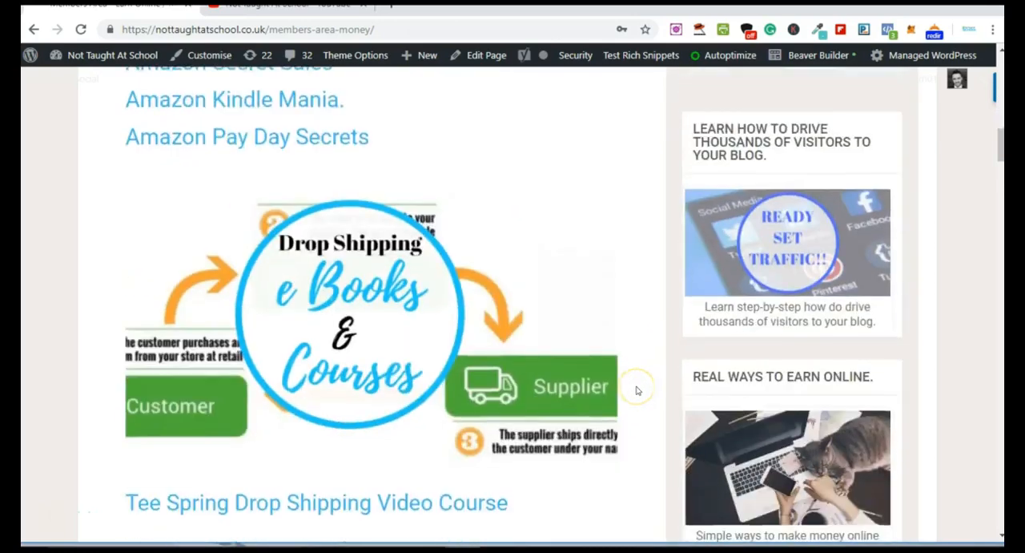
scroll("down", 3)
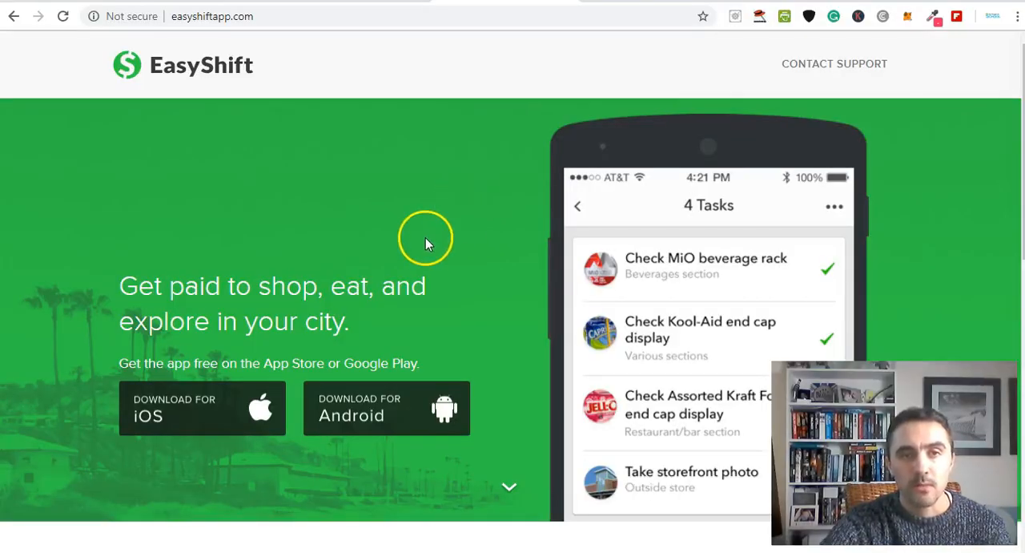
mouse_move(445, 234)
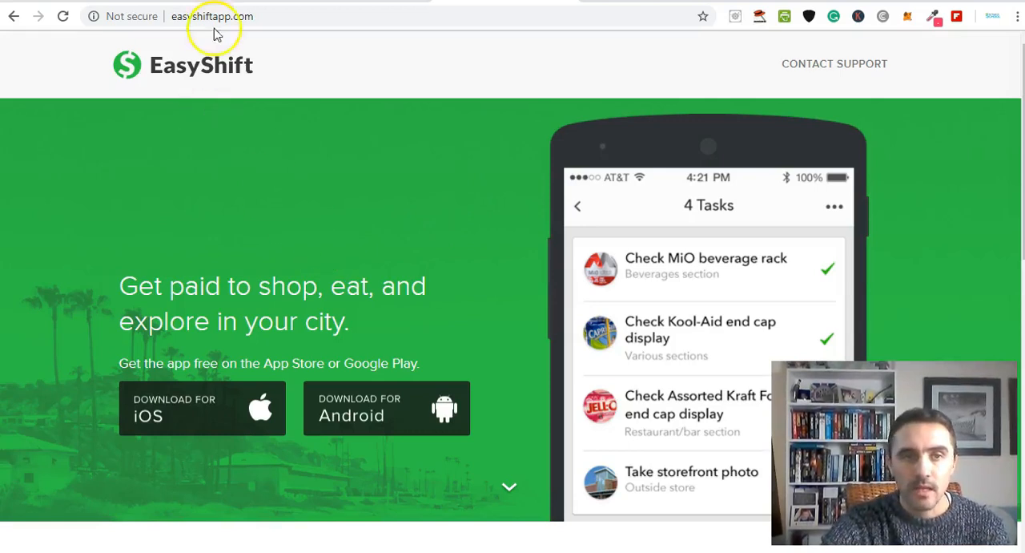
mouse_move(375, 285)
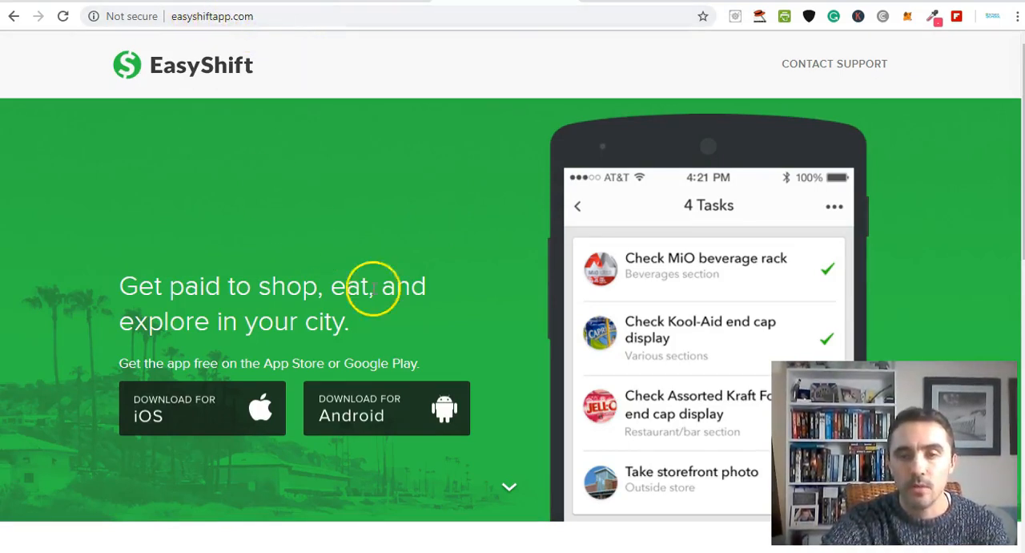
mouse_move(521, 340)
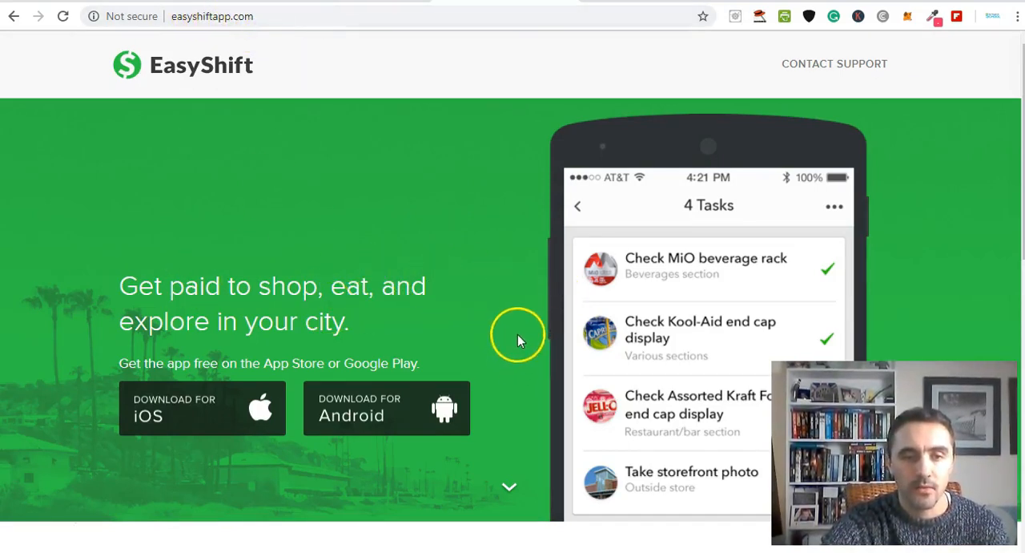
scroll("down", 3)
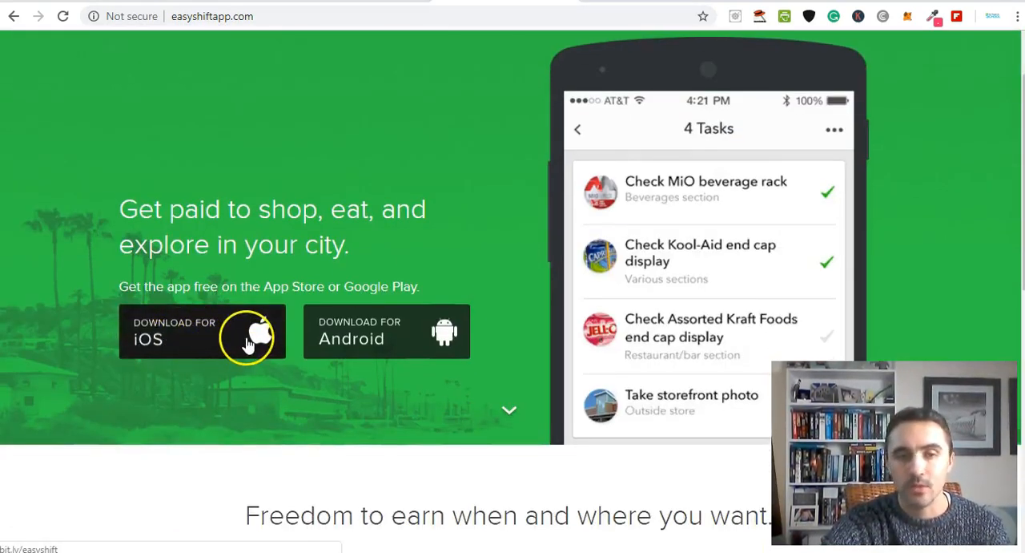
mouse_move(468, 417)
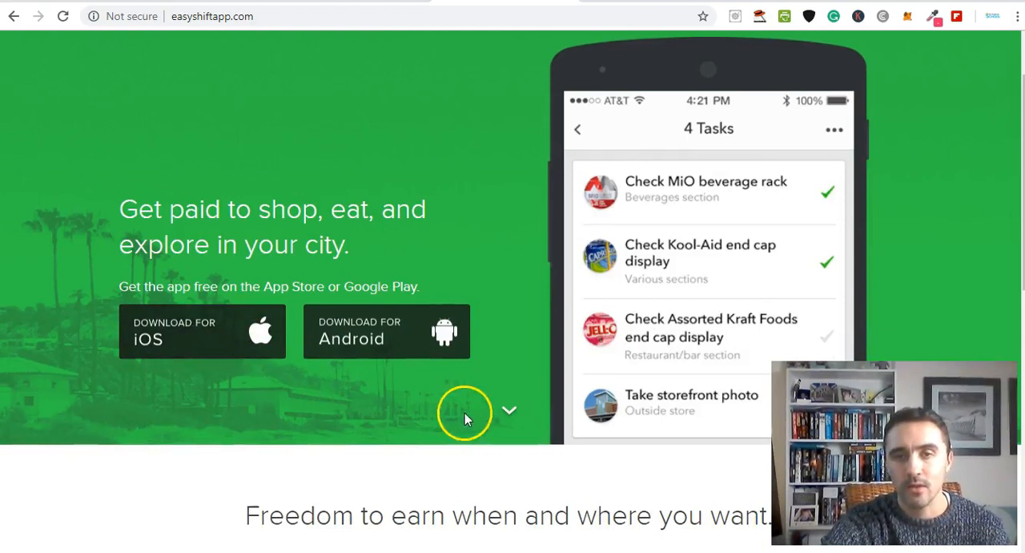
Highlight the 'Freedom to earn' heading, clear it, and scroll to the four feature blocks.
scroll("down", 3)
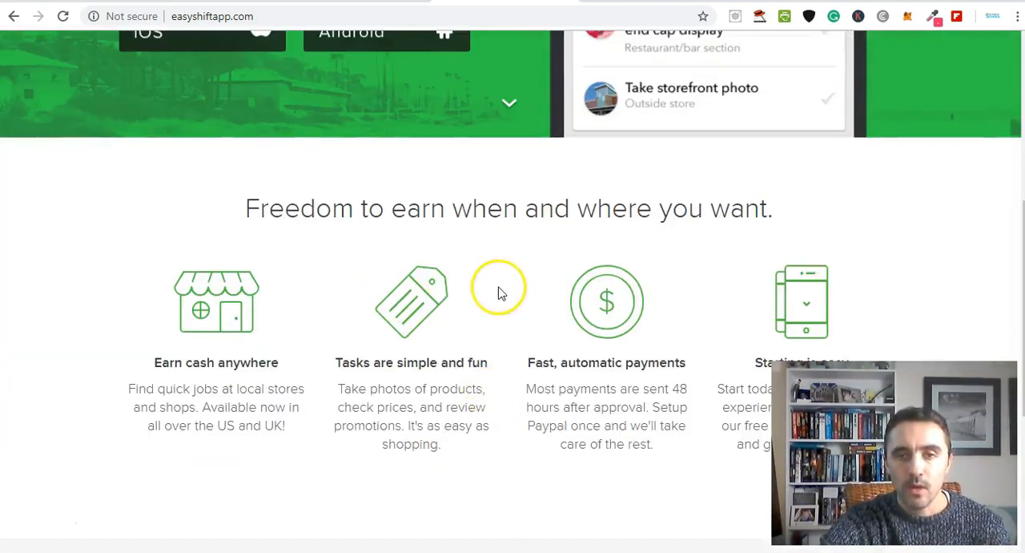
scroll("down", 3)
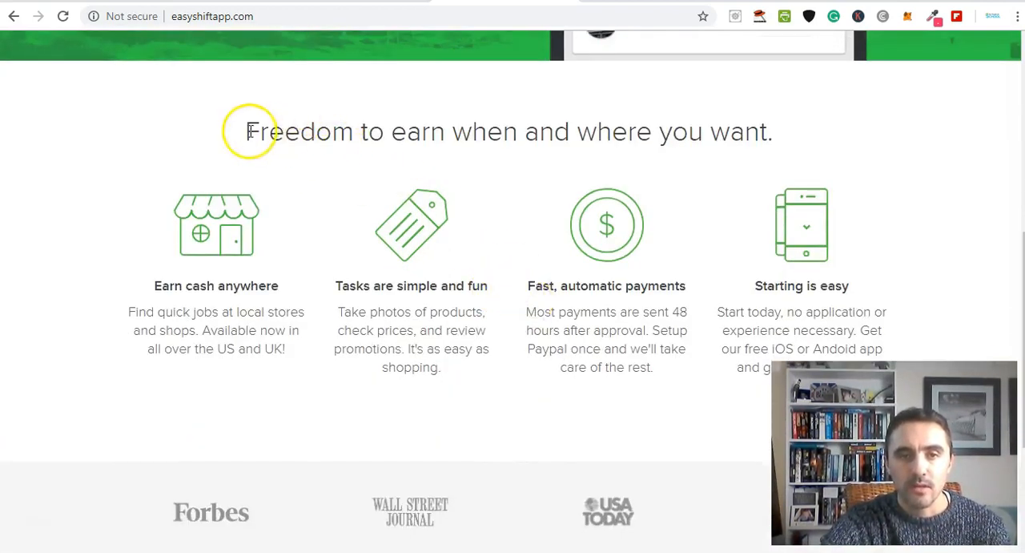
left_click_drag(248, 131, 772, 131)
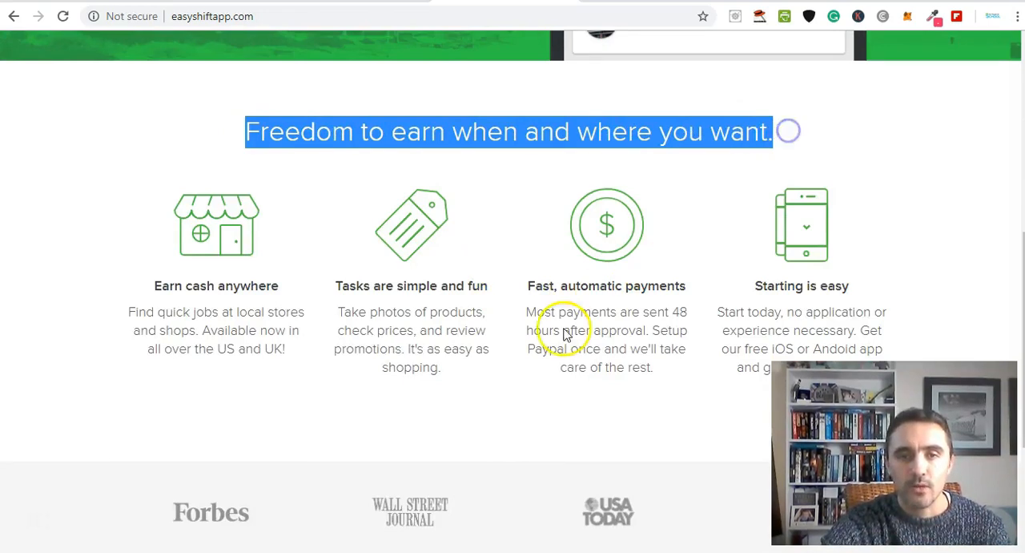
left_click(526, 403)
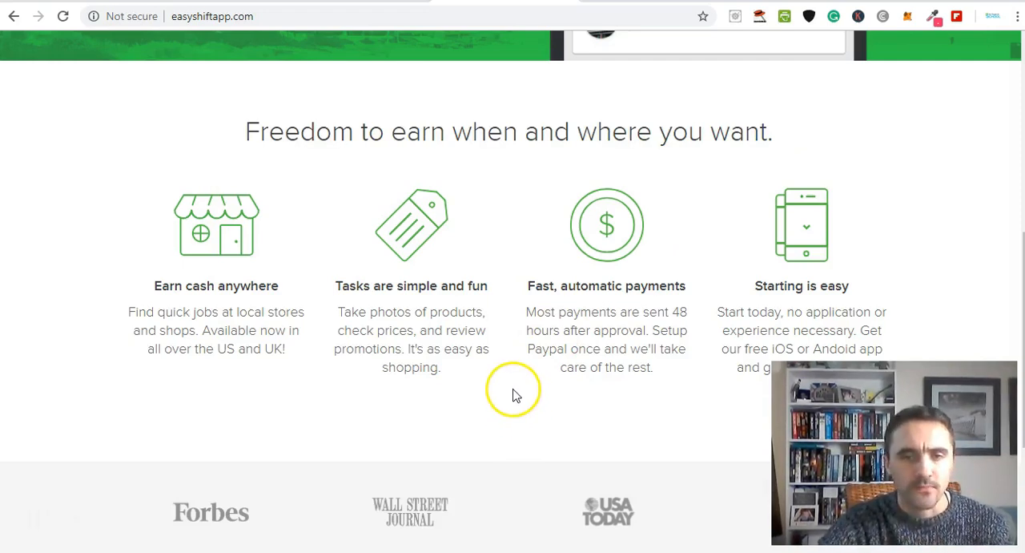
scroll("down", 3)
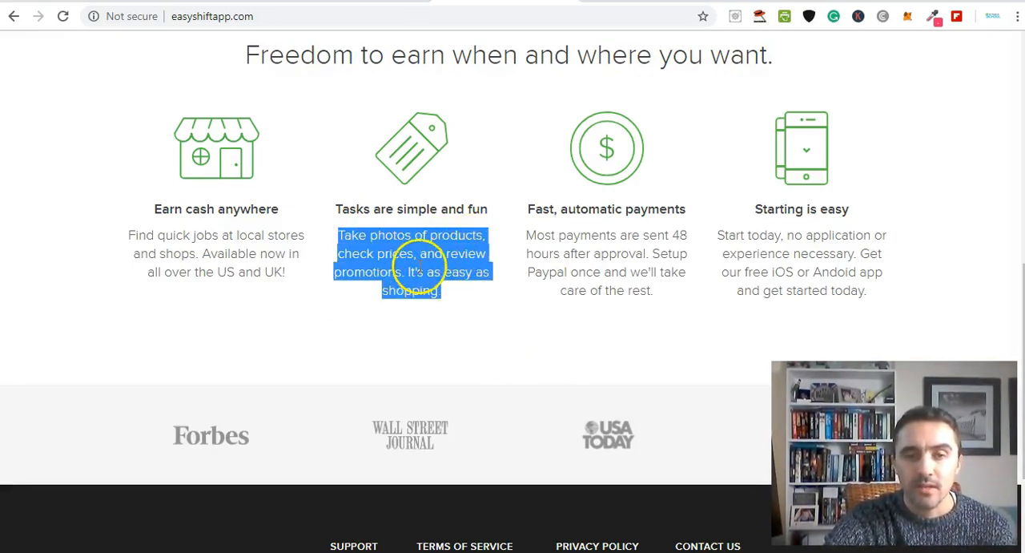
mouse_move(471, 306)
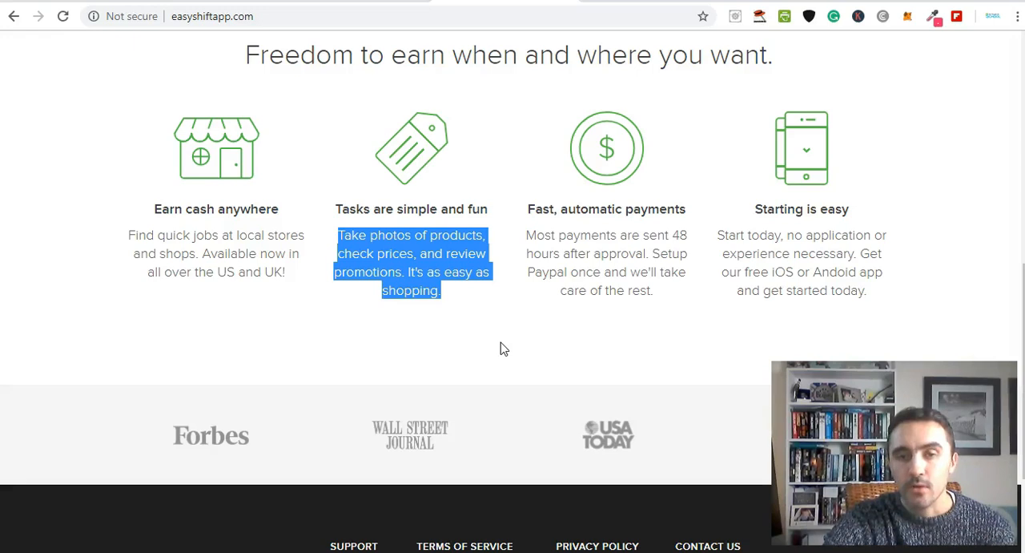
mouse_move(518, 352)
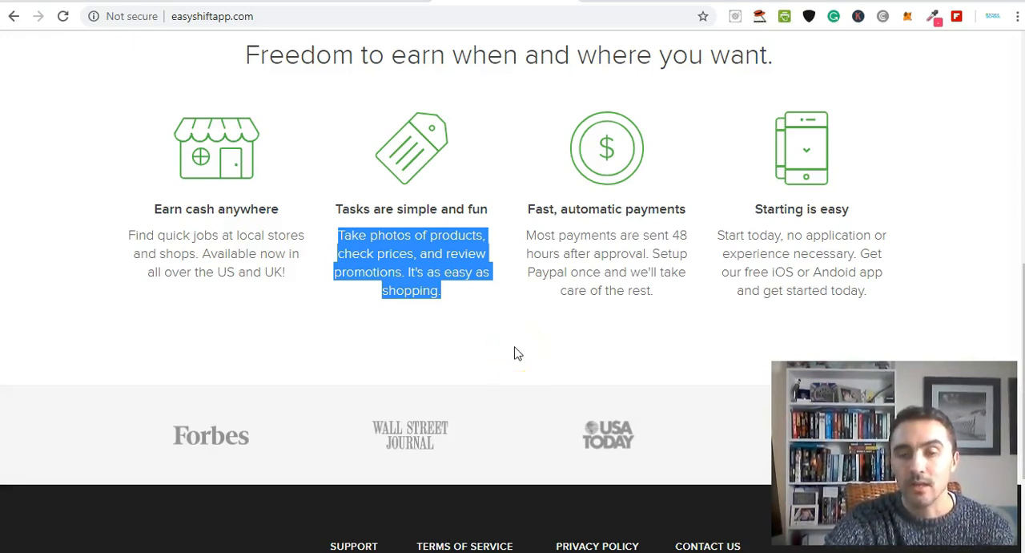
mouse_move(510, 342)
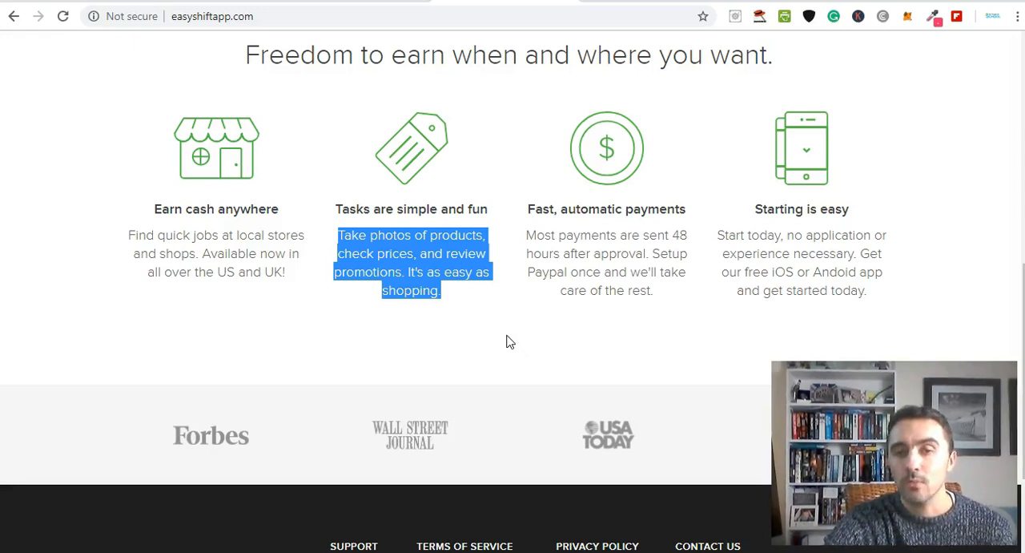
Highlight the 'Fast, automatic payments' blurb about payouts 48 hours after approval, then clear it.
left_click(505, 337)
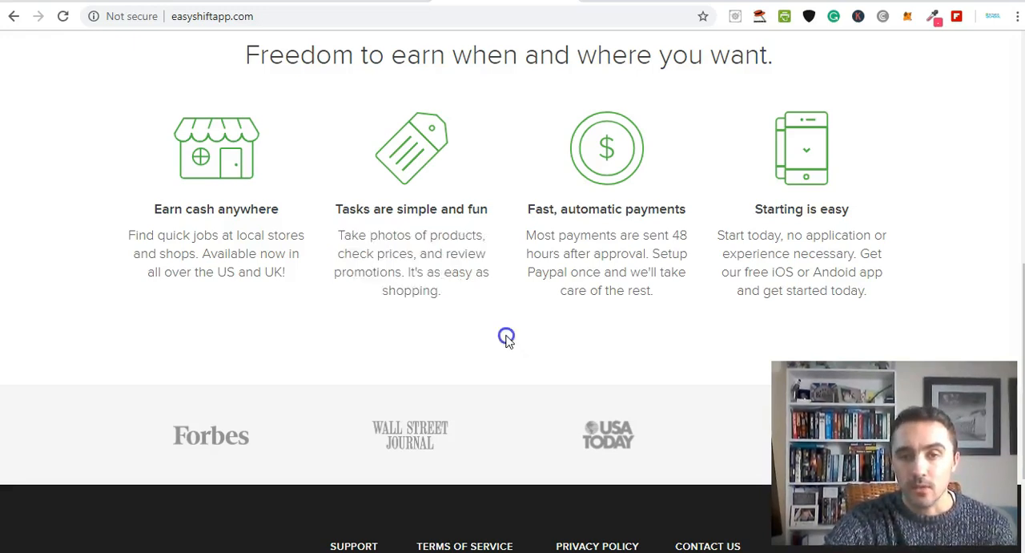
mouse_move(532, 233)
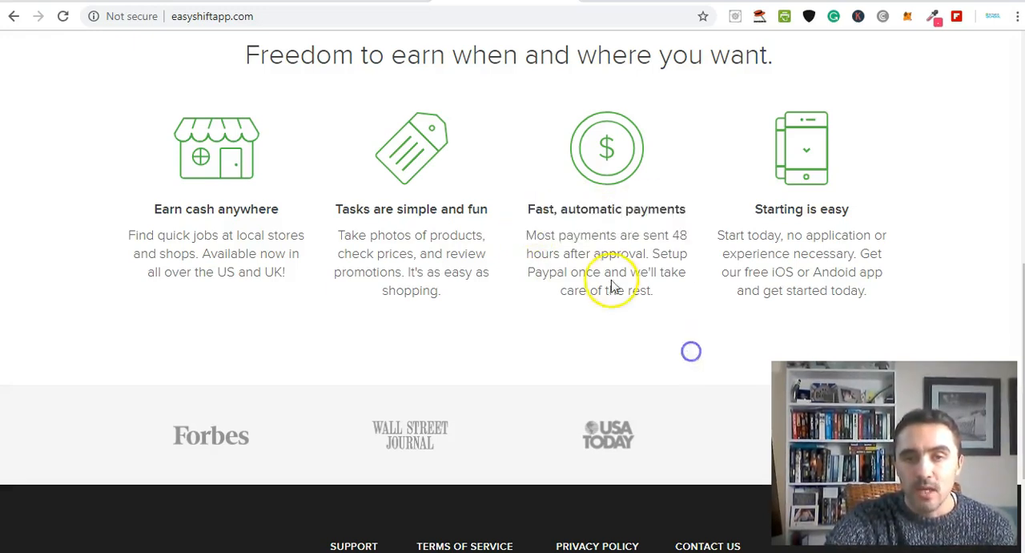
left_click_drag(567, 234, 585, 253)
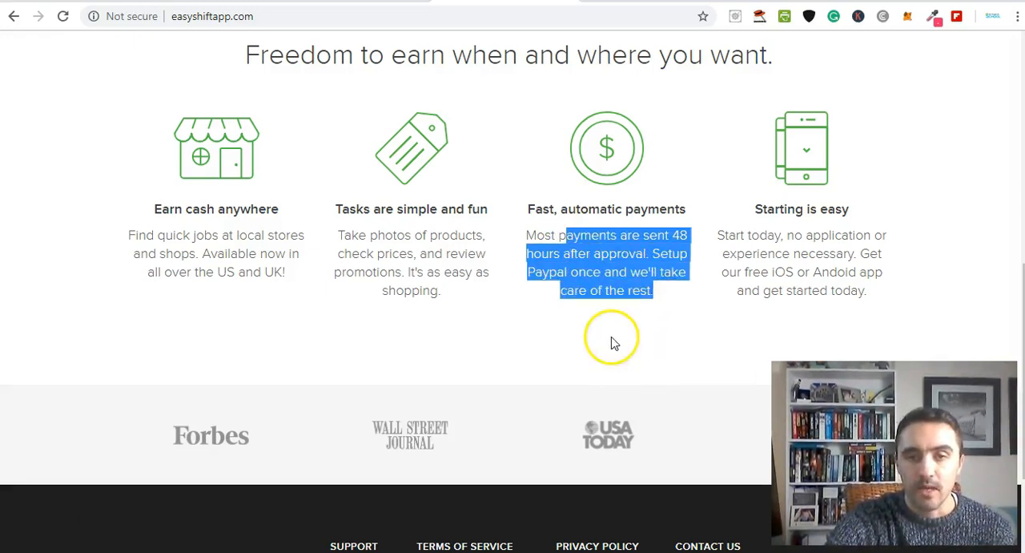
mouse_move(569, 301)
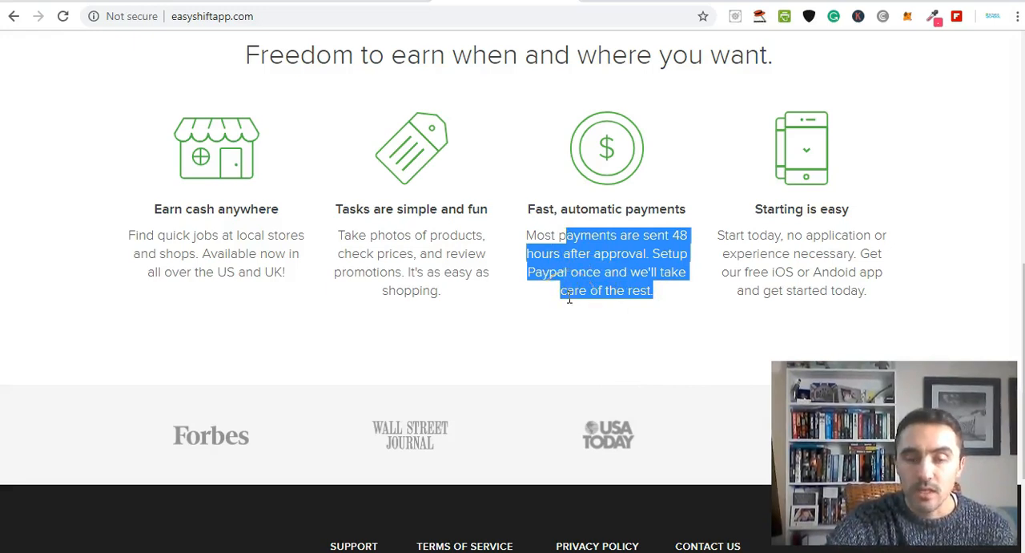
mouse_move(532, 314)
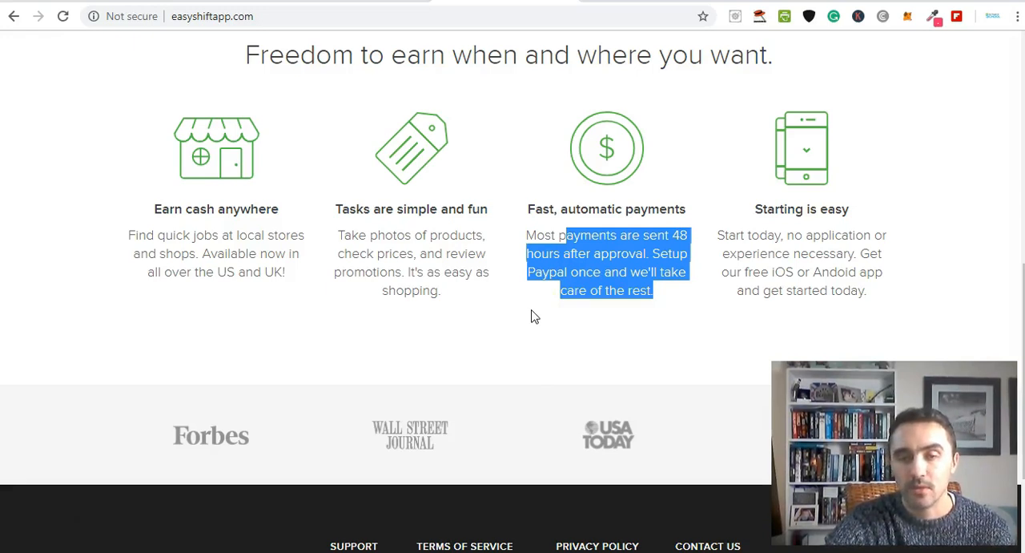
left_click(568, 281)
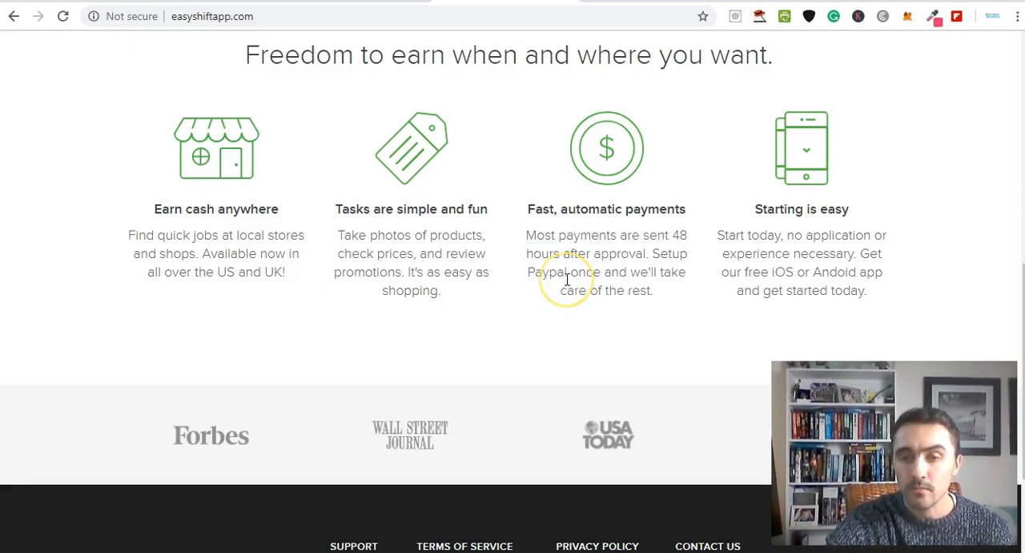
mouse_move(550, 300)
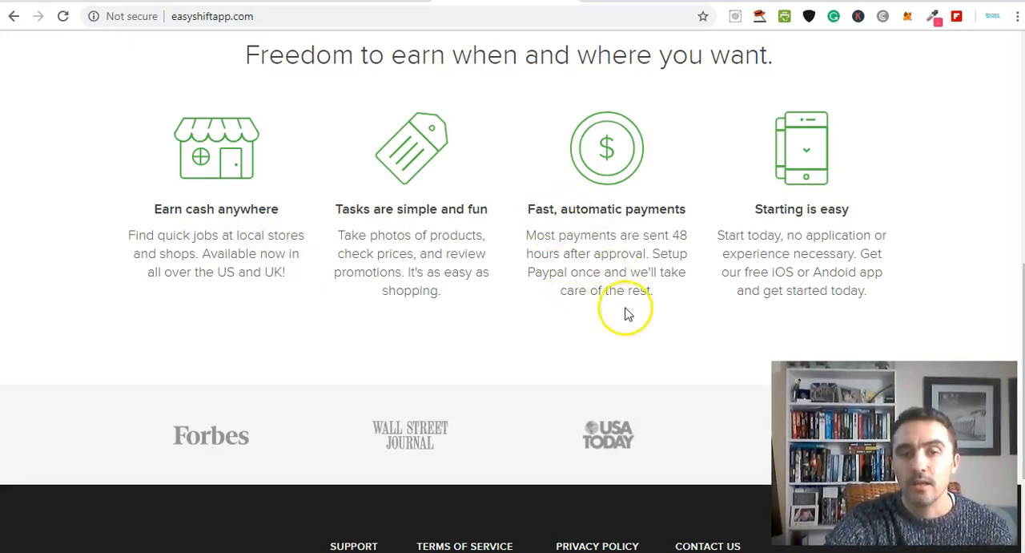
mouse_move(665, 312)
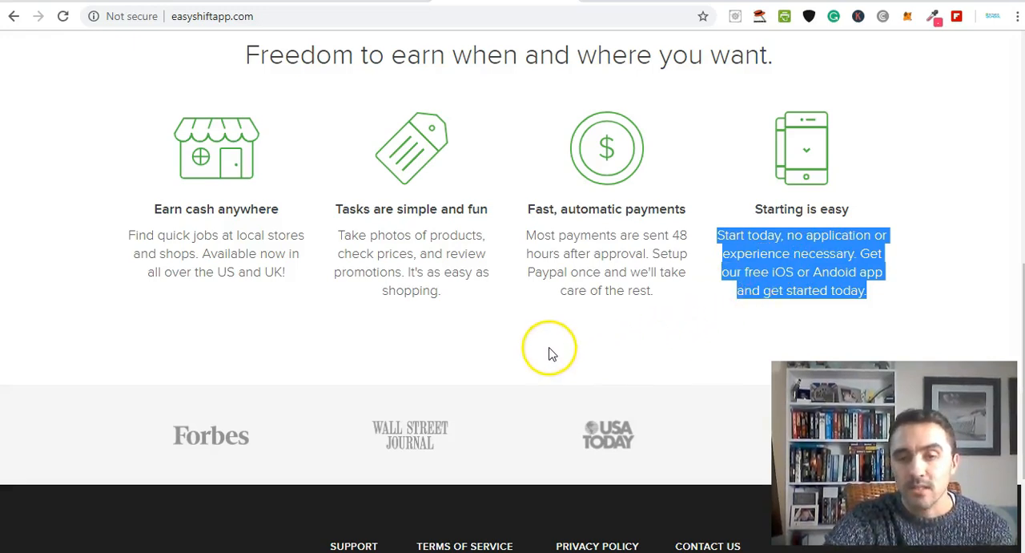
mouse_move(521, 349)
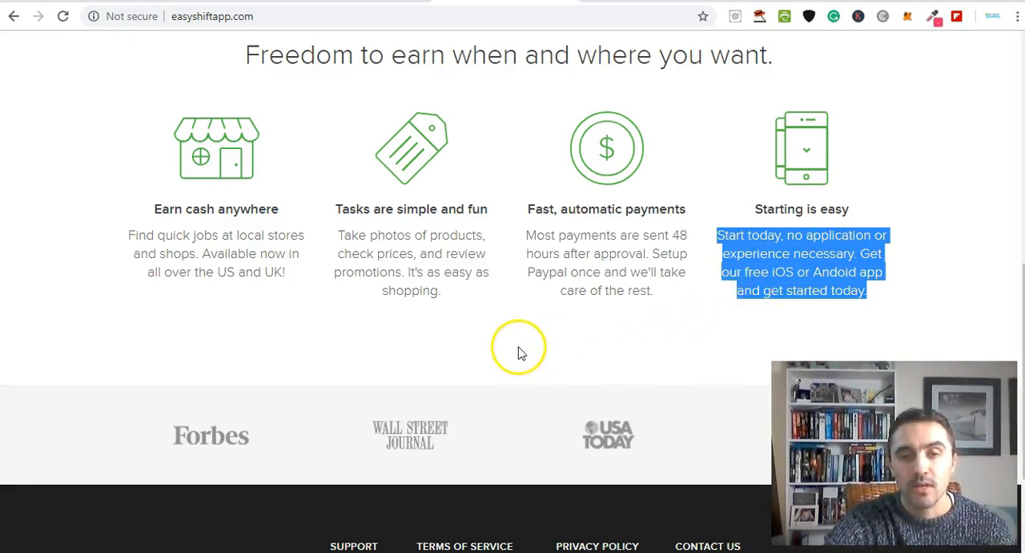
Scroll to the press logos and follow the Forbes link to the Quri article.
scroll("down", 3)
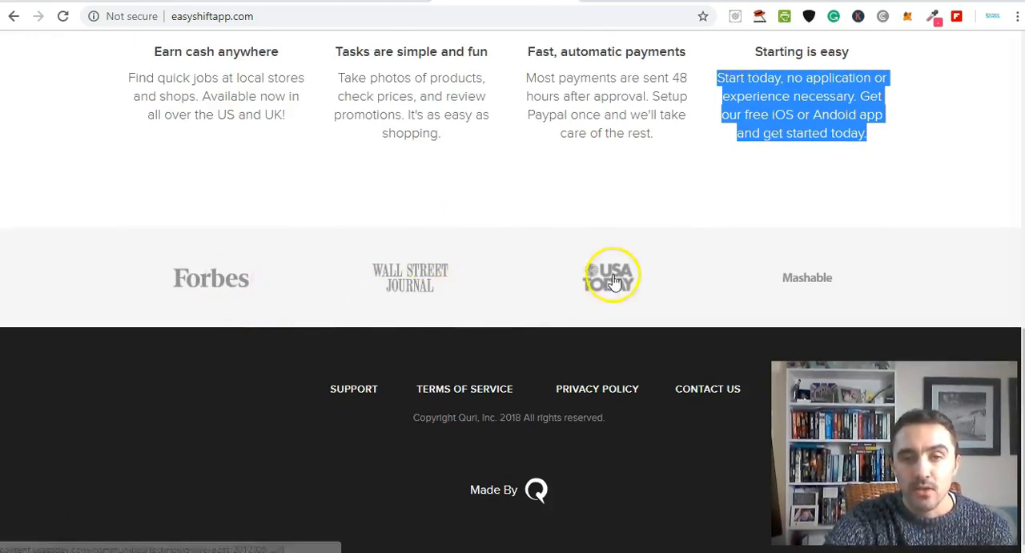
mouse_move(206, 295)
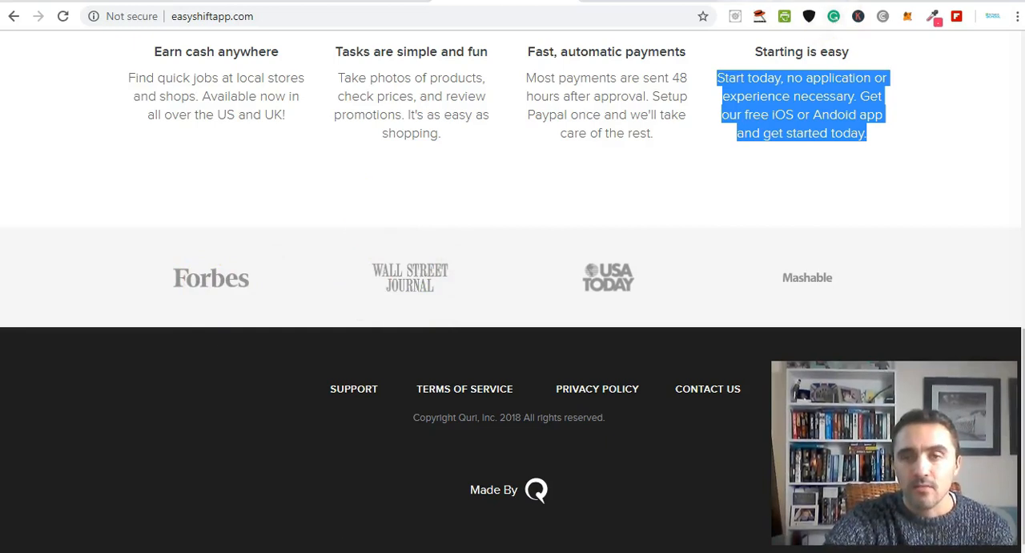
left_click(211, 277)
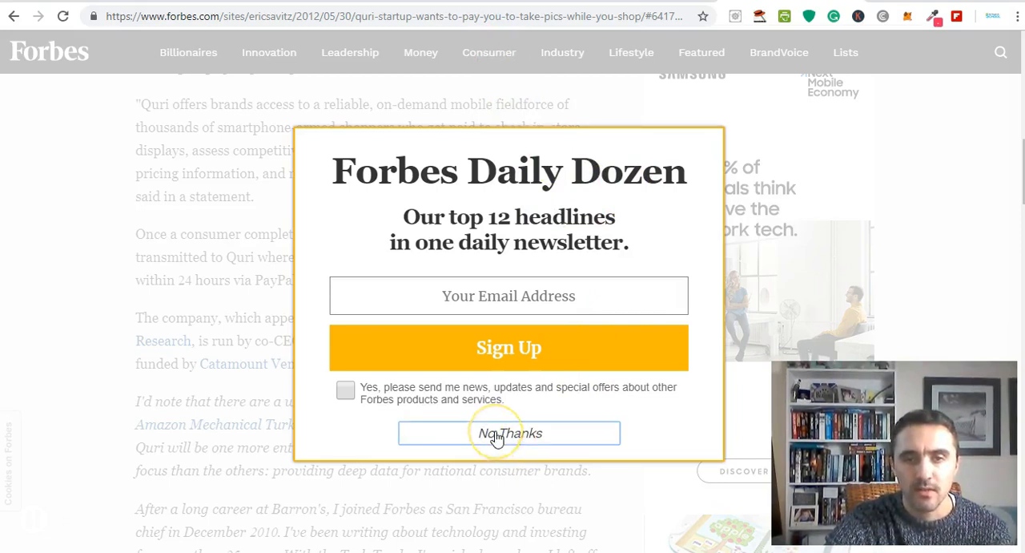
Decline the Forbes Daily Dozen newsletter popup and scroll into the Quri article.
left_click(509, 433)
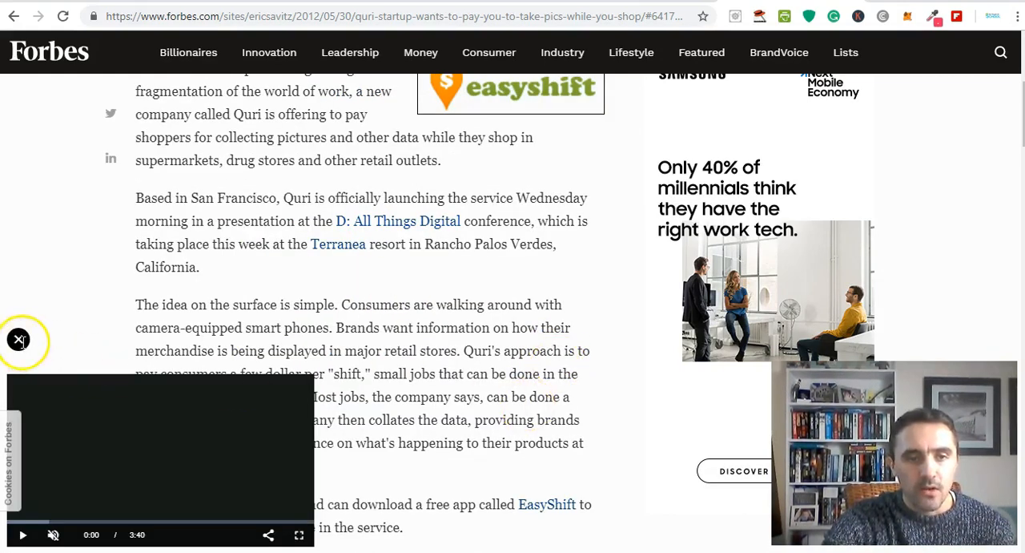
mouse_move(551, 388)
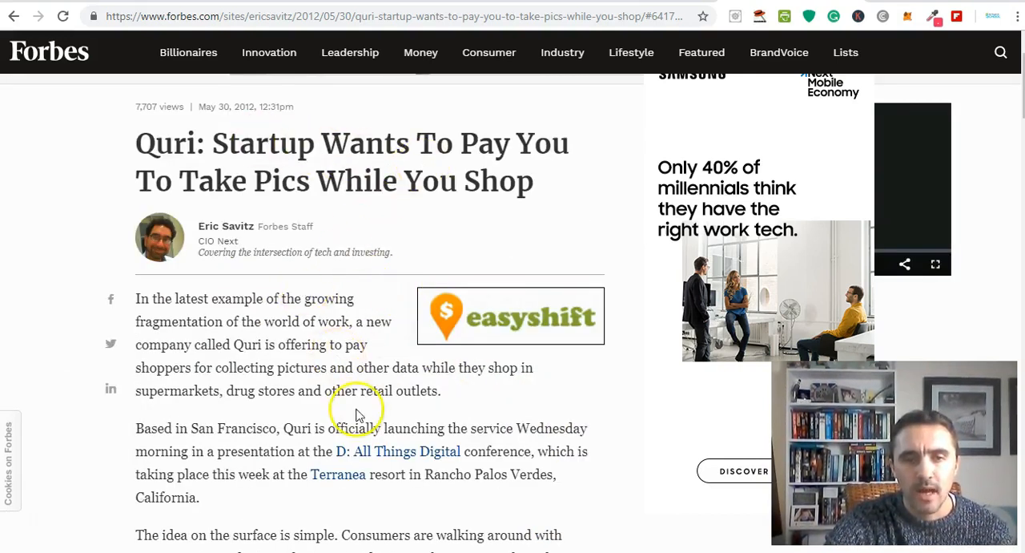
scroll("down", 3)
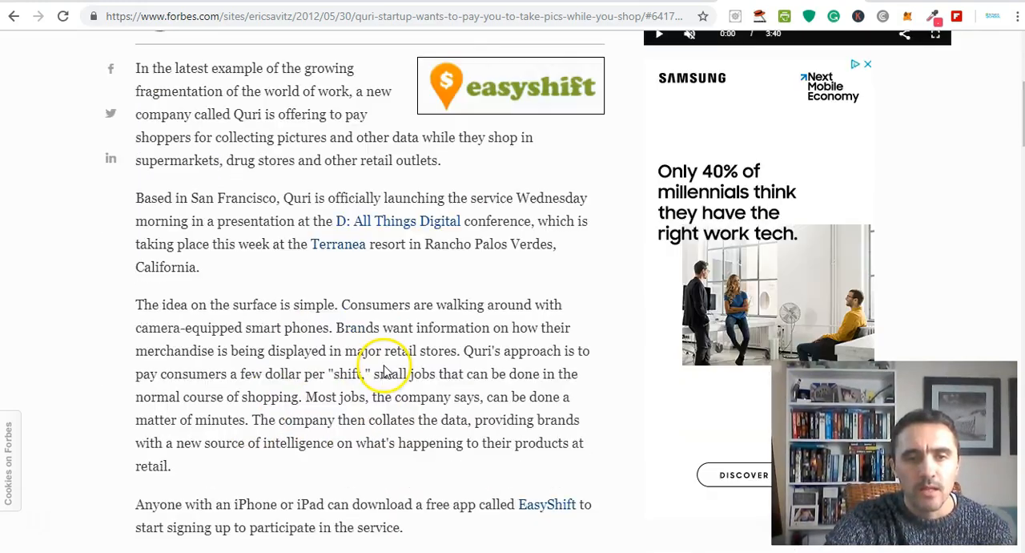
Highlight the Forbes passage about brands paying shoppers a few dollars per shift.
scroll("down", 3)
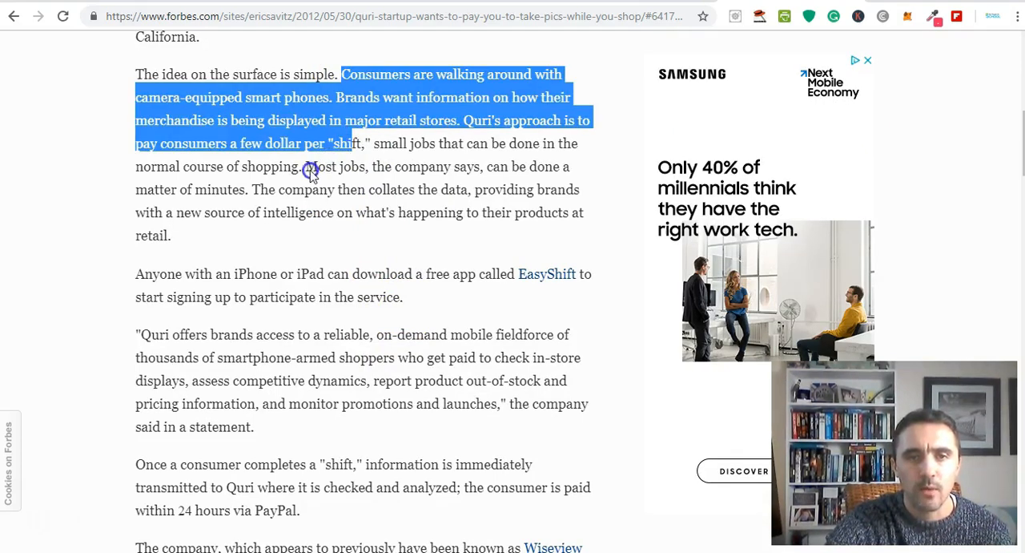
left_click_drag(310, 167, 452, 121)
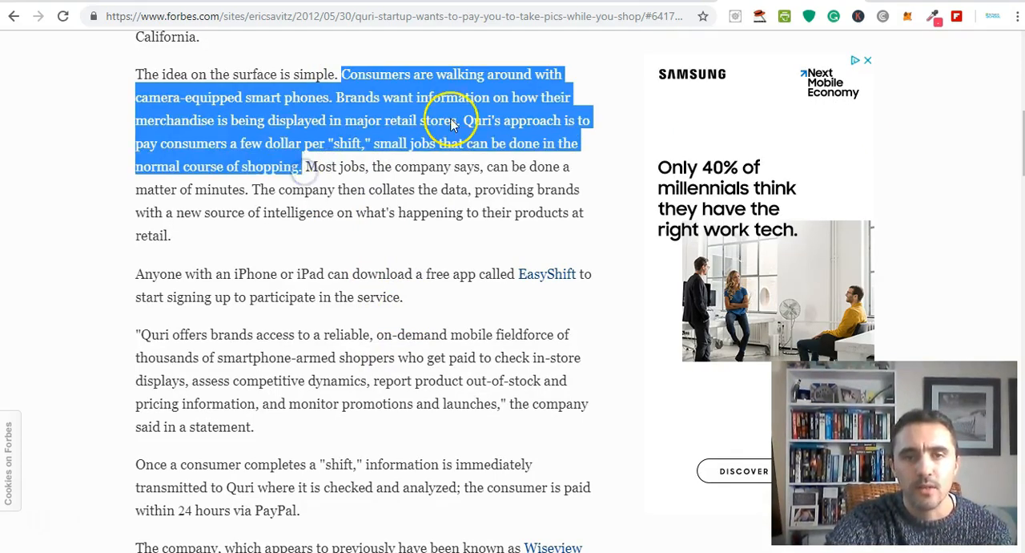
mouse_move(483, 112)
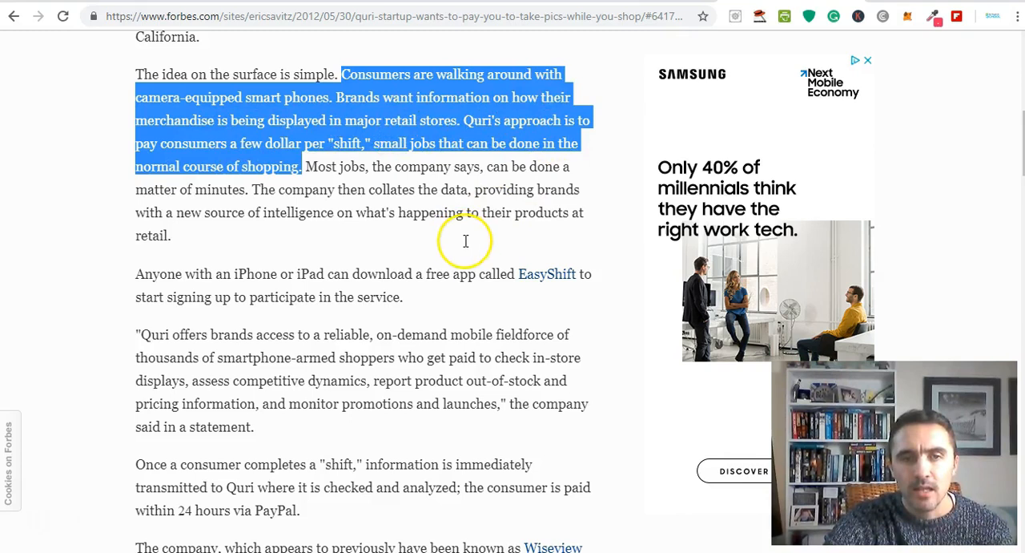
mouse_move(474, 192)
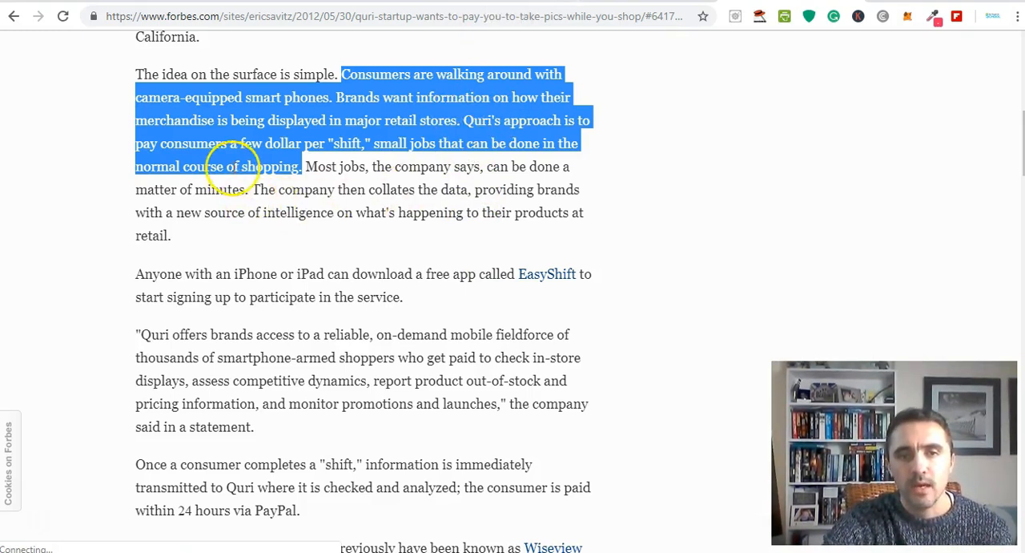
mouse_move(340, 176)
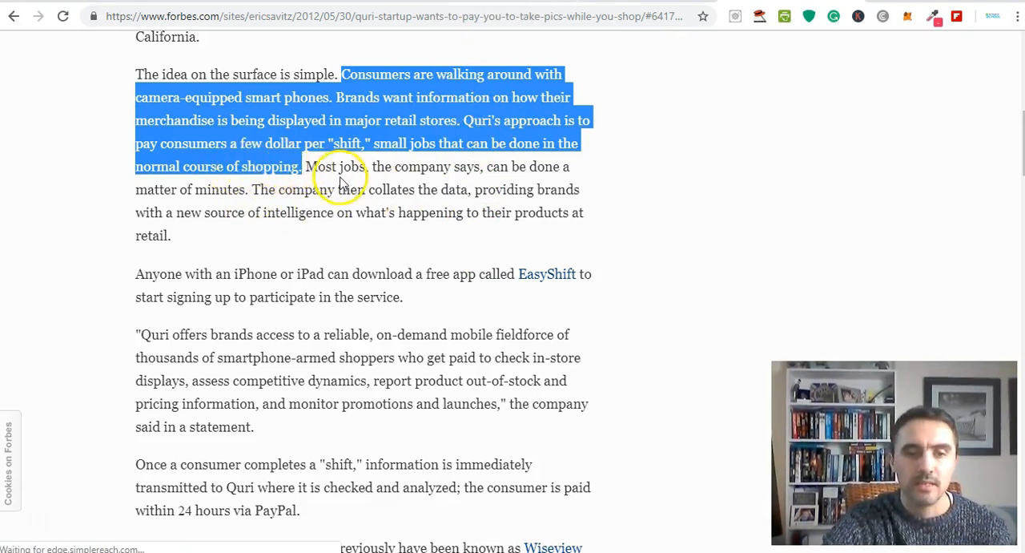
mouse_move(619, 240)
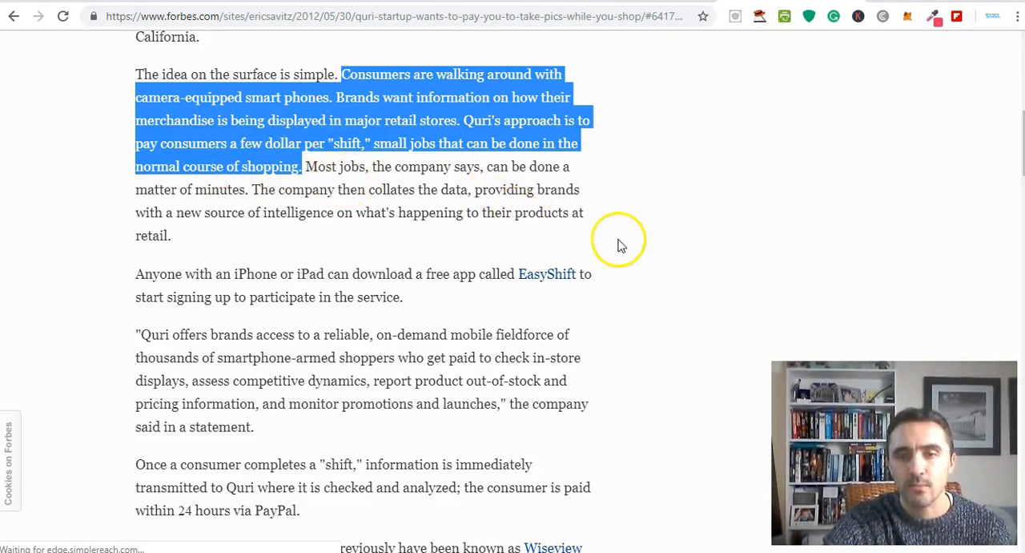
mouse_move(628, 278)
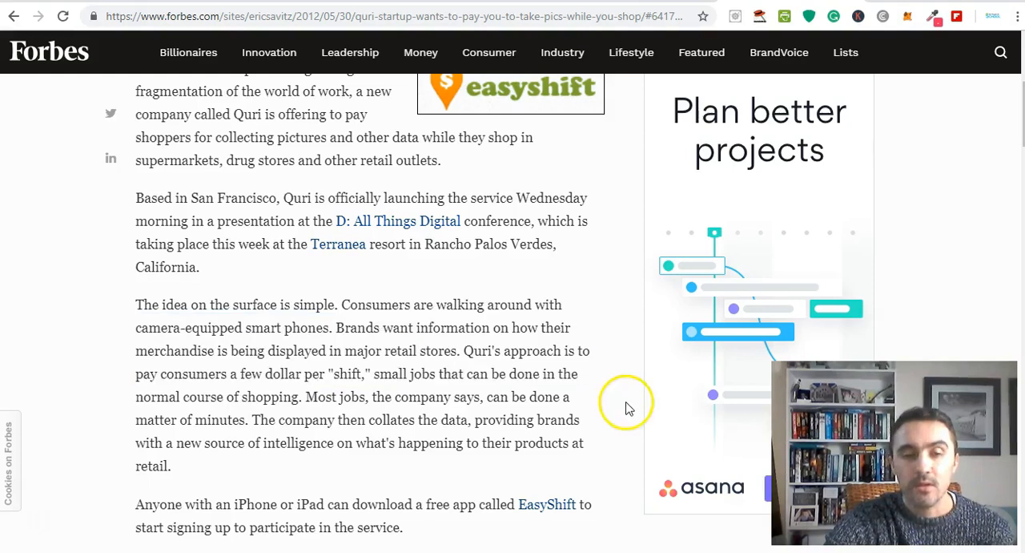
scroll("down", 3)
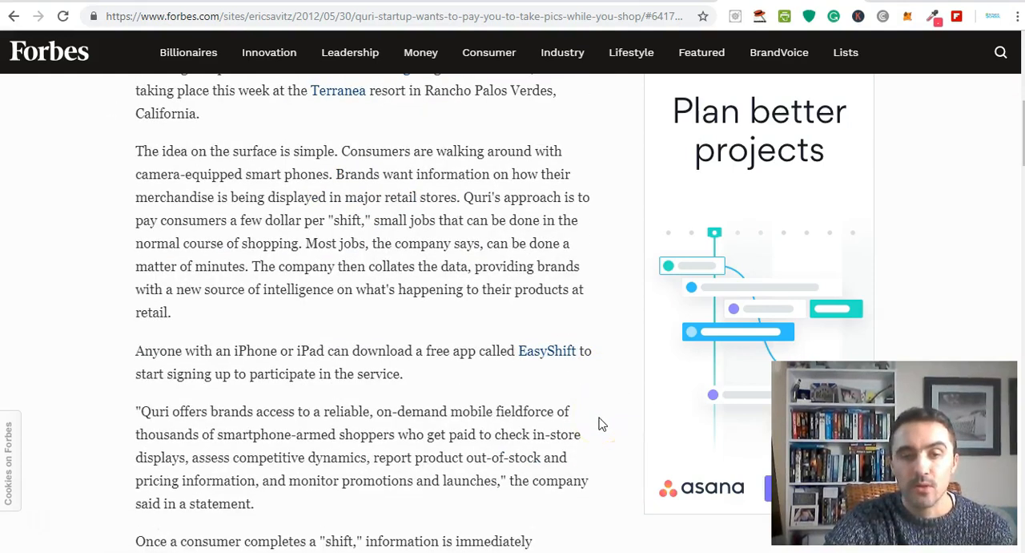
scroll("down", 3)
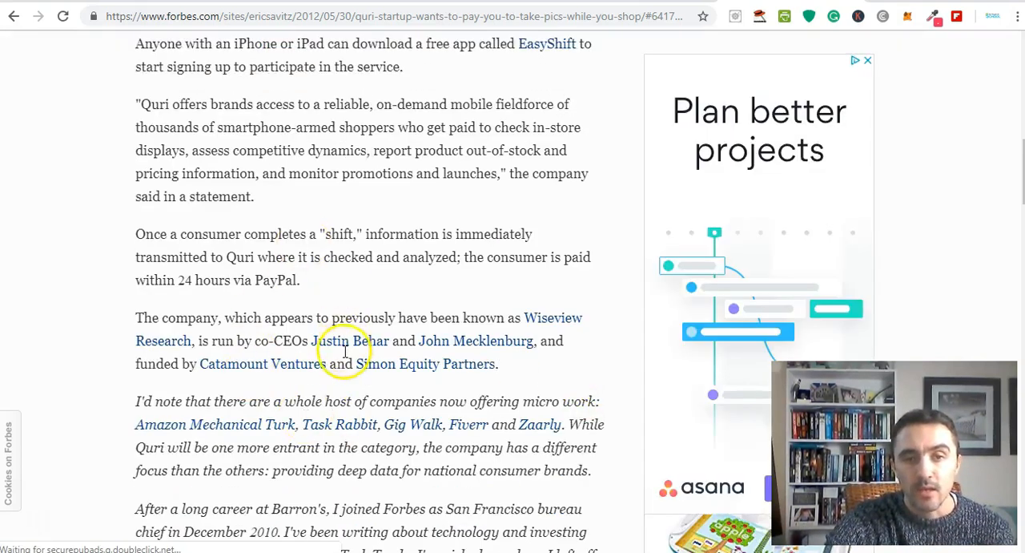
scroll("down", 3)
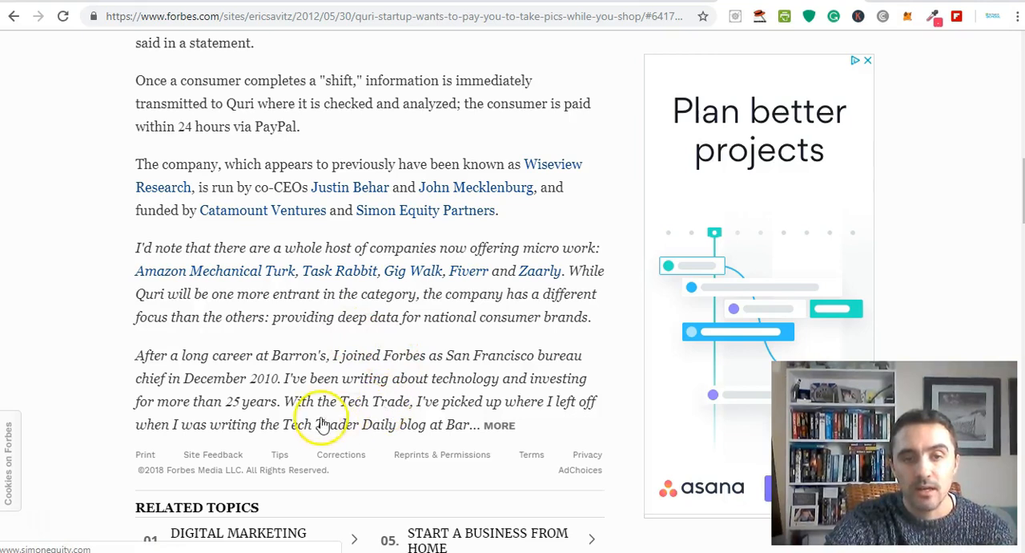
scroll("up", 3)
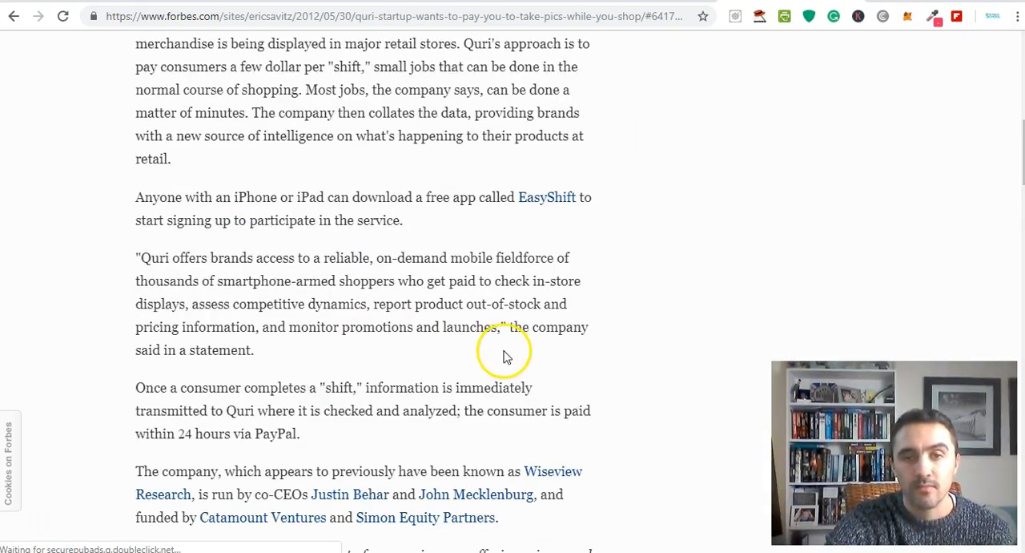
scroll("up", 3)
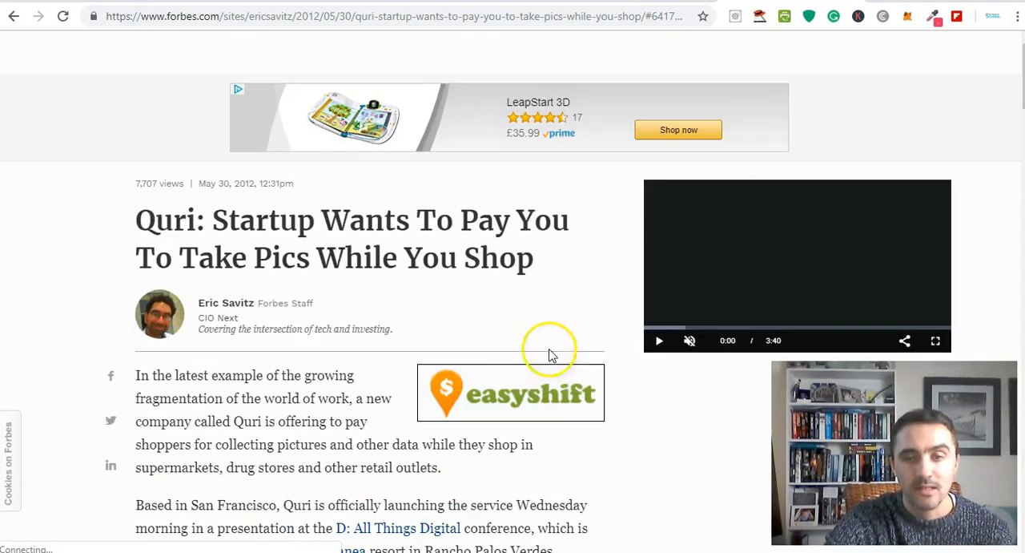
mouse_move(328, 433)
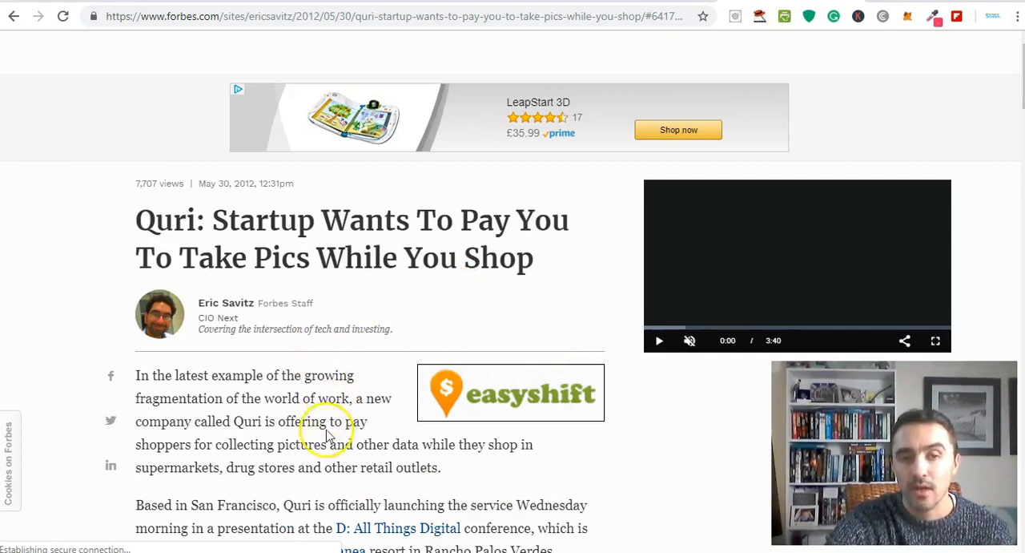
mouse_move(644, 471)
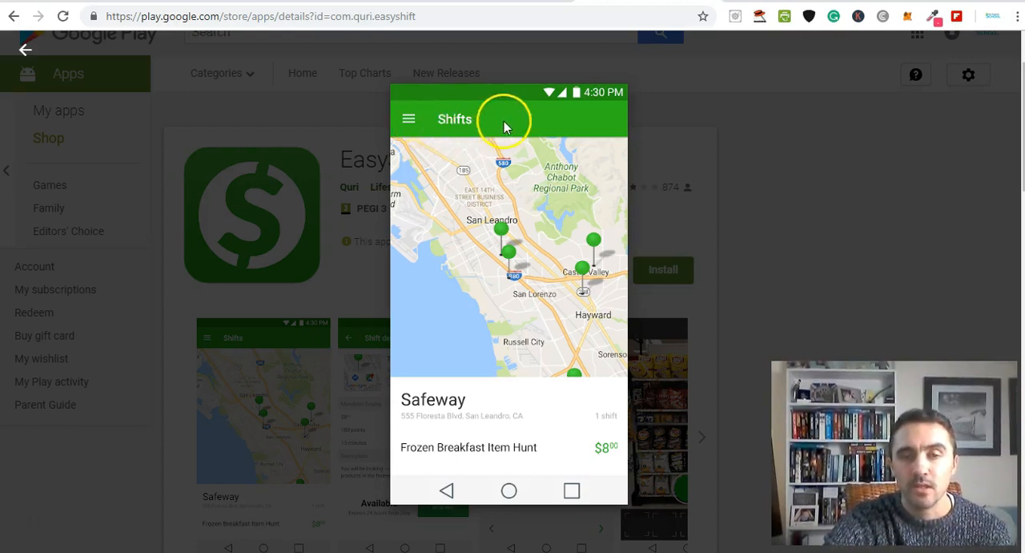
mouse_move(564, 365)
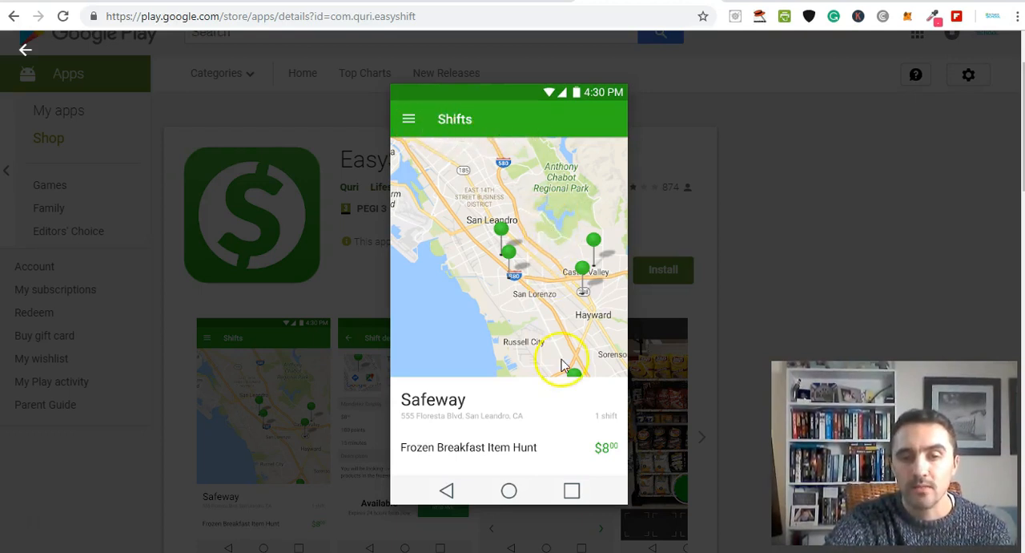
mouse_move(324, 213)
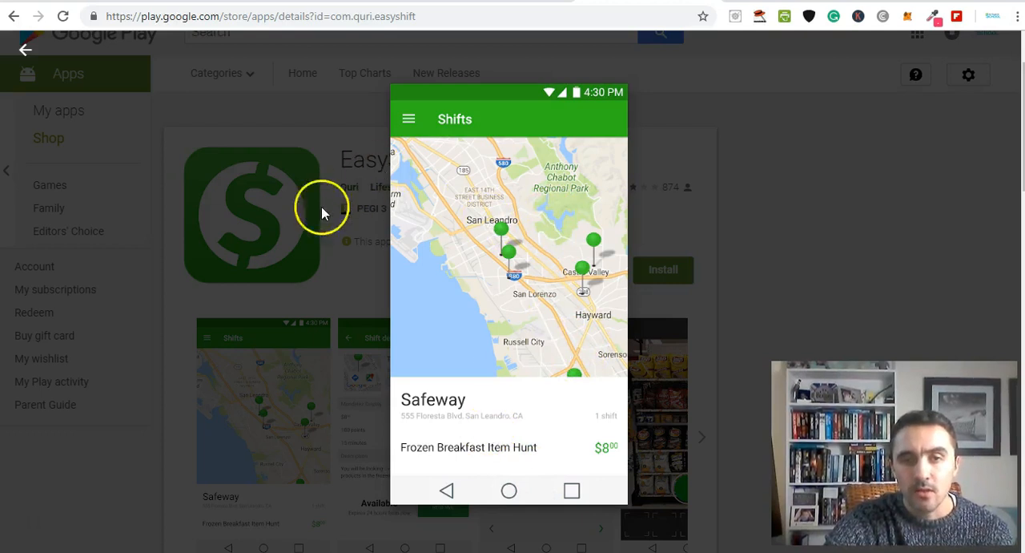
mouse_move(612, 462)
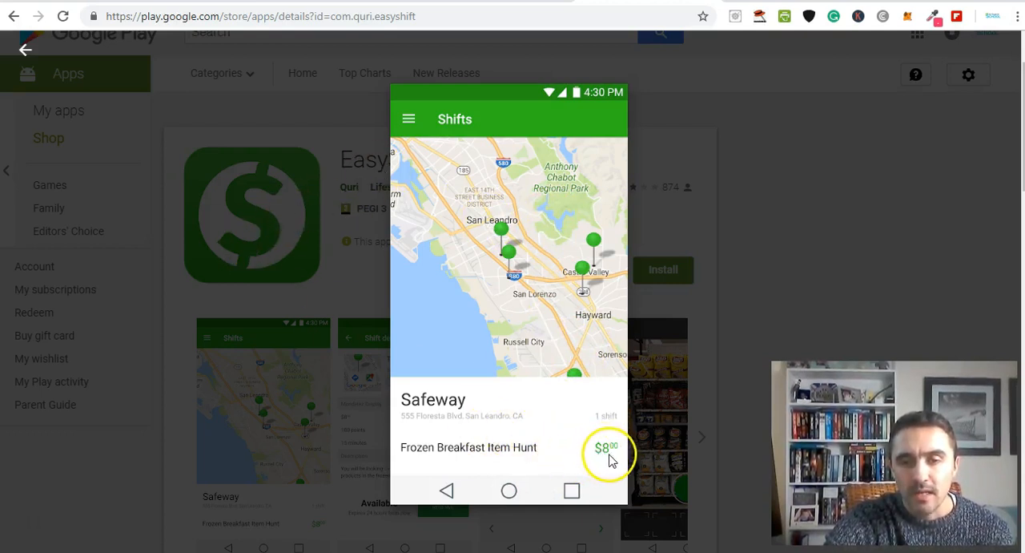
mouse_move(489, 473)
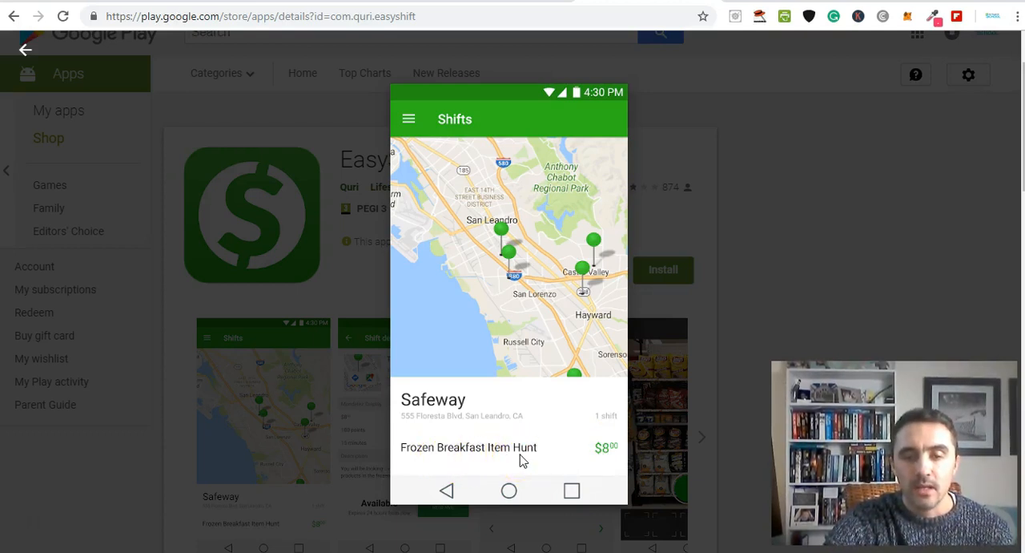
mouse_move(516, 461)
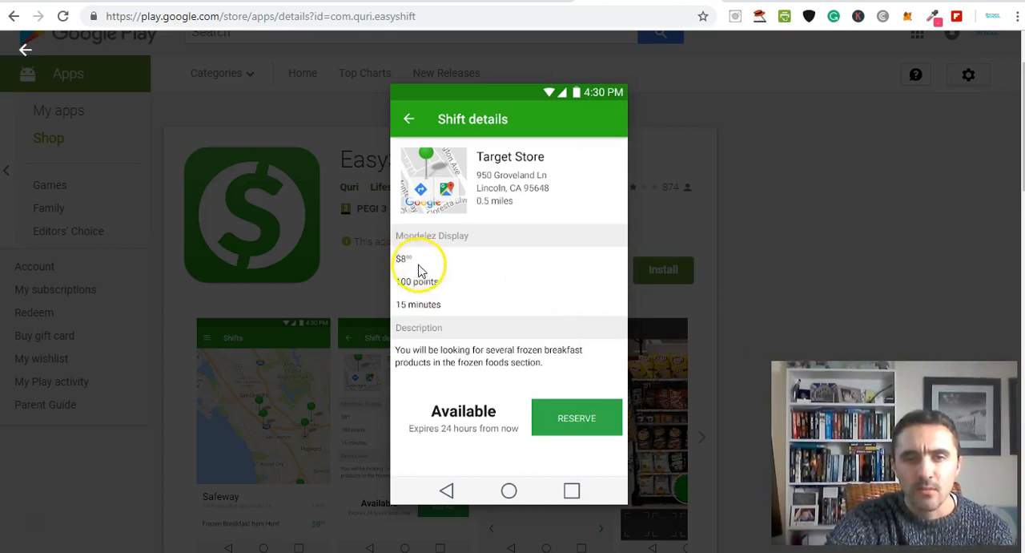
mouse_move(538, 165)
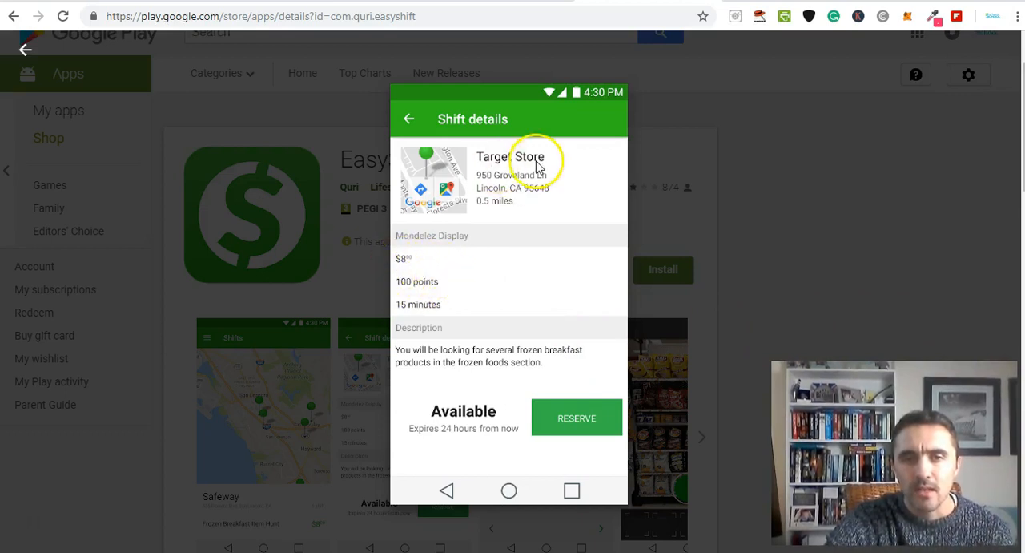
mouse_move(519, 216)
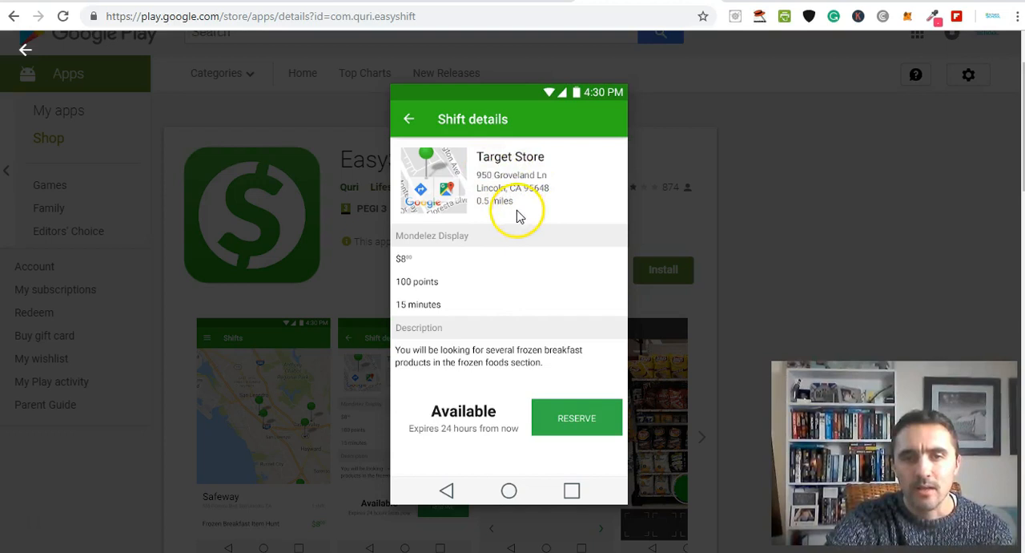
mouse_move(430, 269)
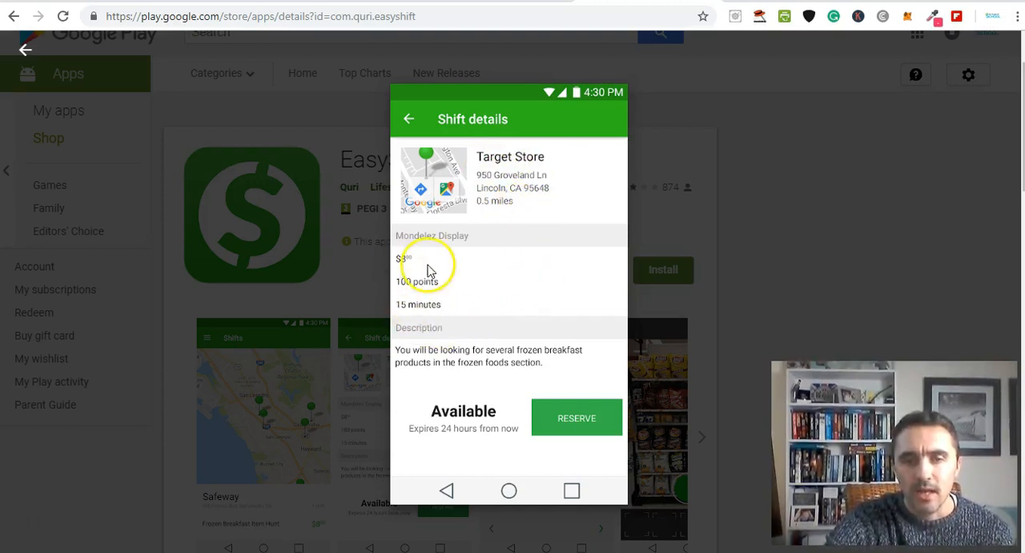
mouse_move(532, 359)
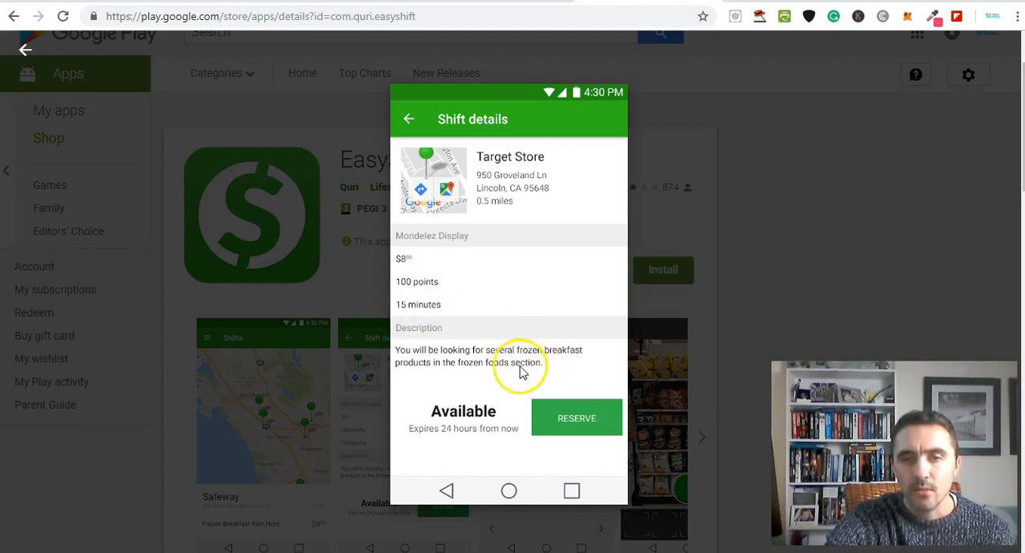
Advance the Play Store viewer from the Target Store $8 shift details to the Eggo waffles question.
left_click(576, 417)
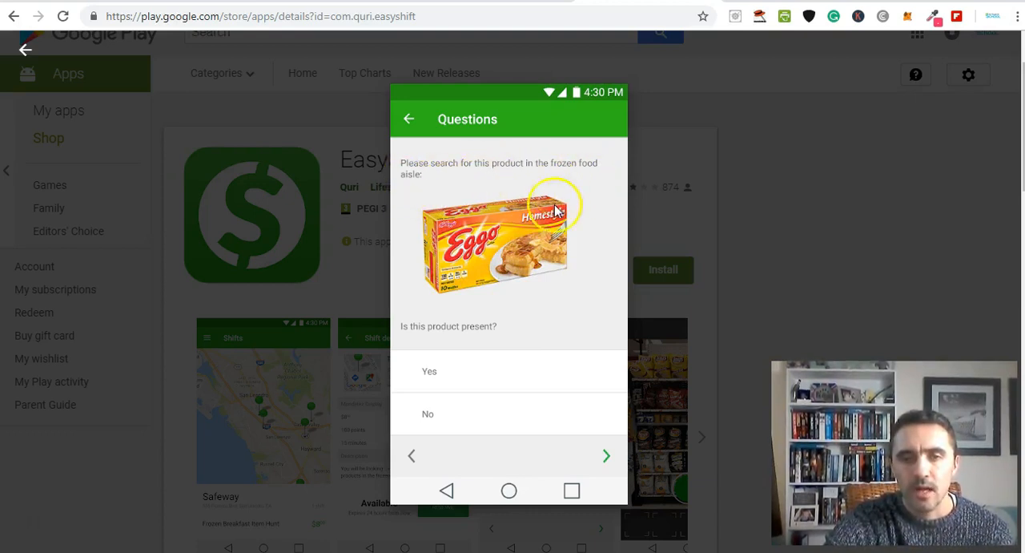
mouse_move(461, 375)
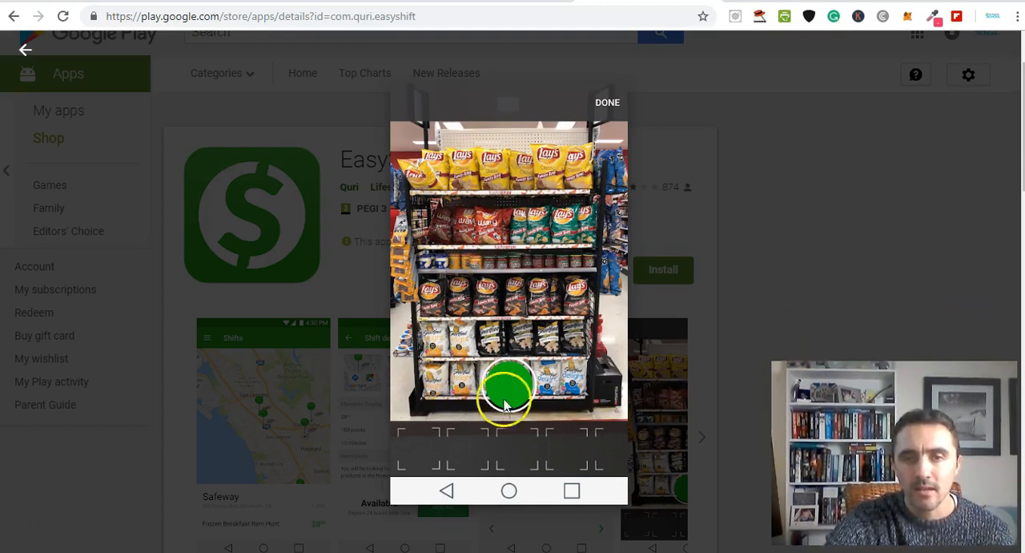
mouse_move(477, 228)
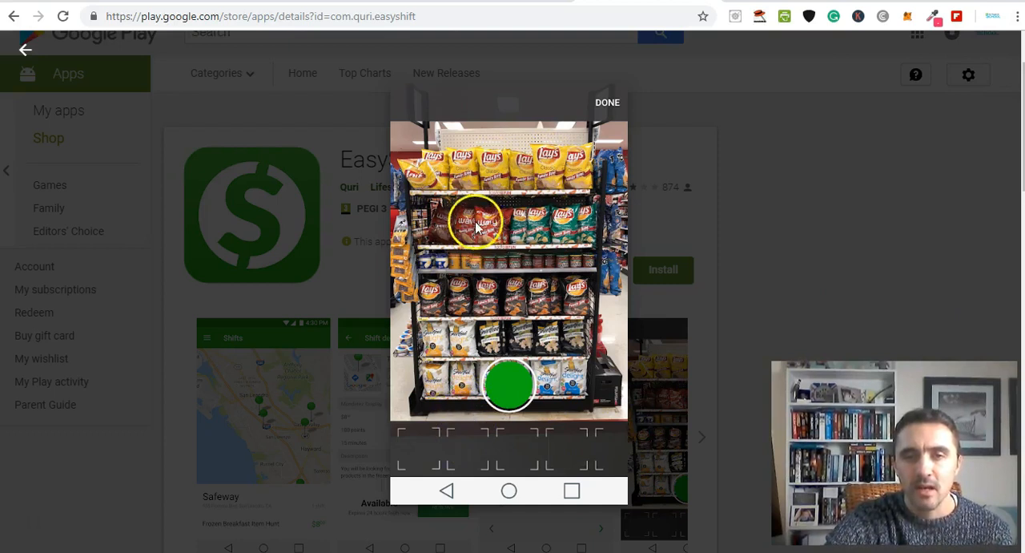
mouse_move(519, 214)
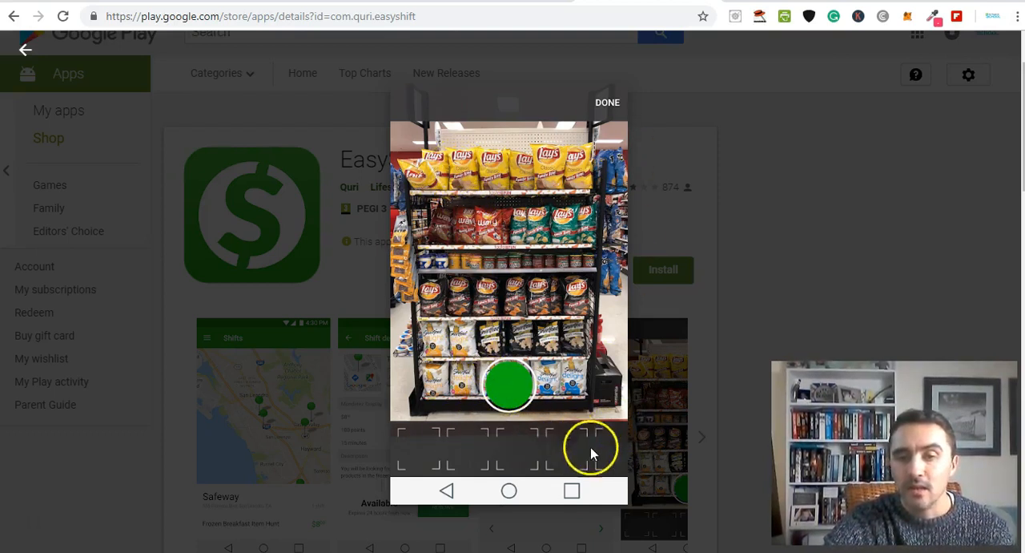
mouse_move(980, 313)
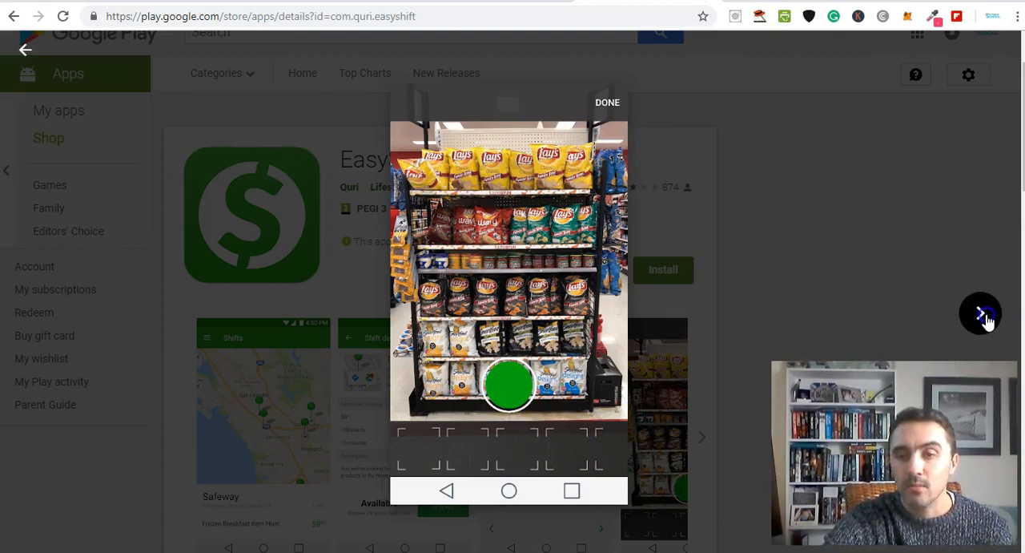
Advance past the shelf-photo capture screenshot to the Profile showing $16 in seven days, $7304 all-time.
left_click(607, 103)
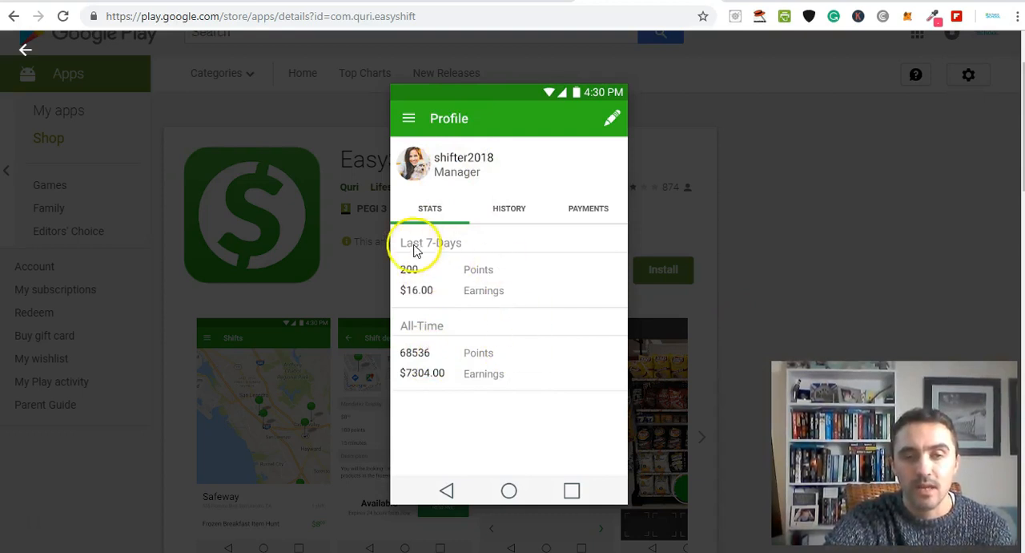
mouse_move(462, 361)
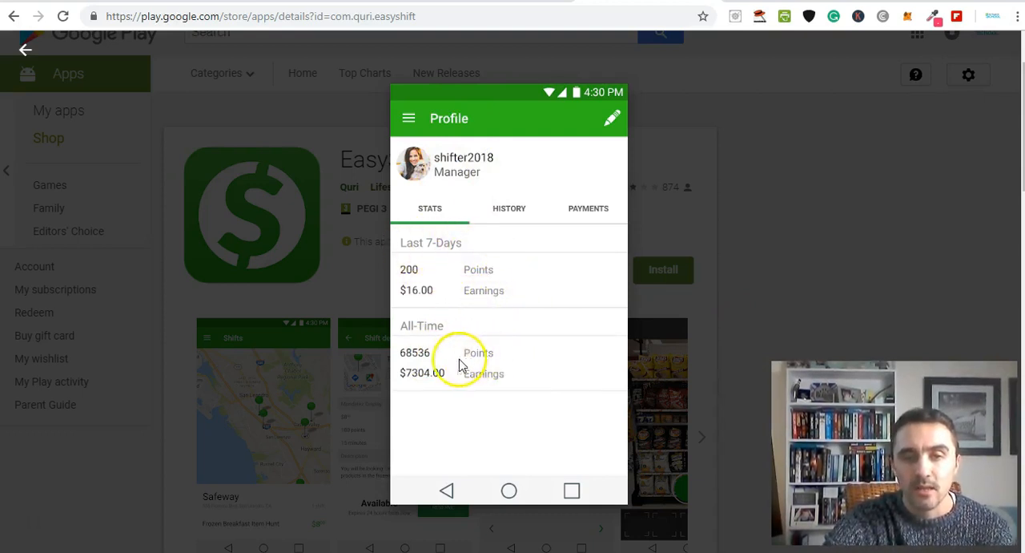
mouse_move(461, 383)
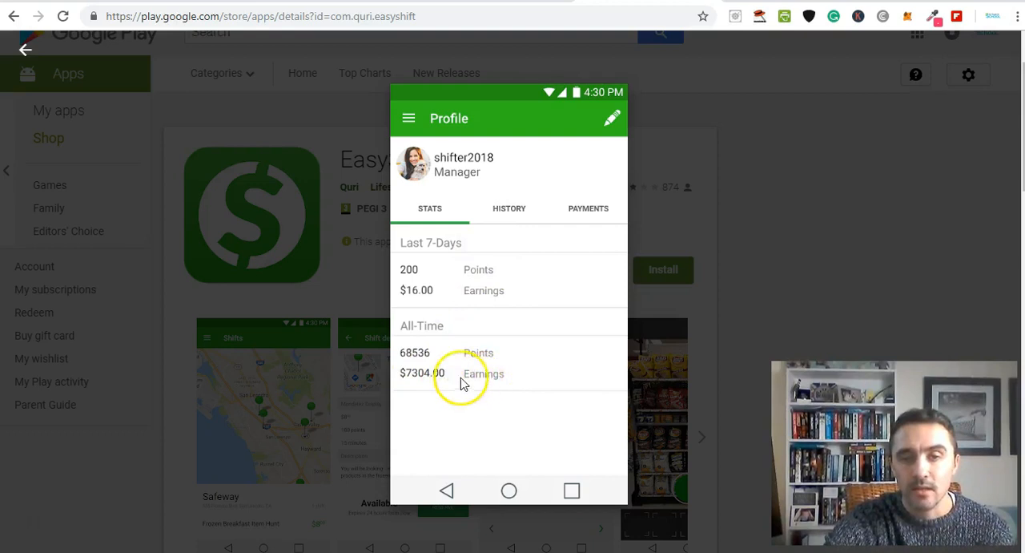
mouse_move(1015, 275)
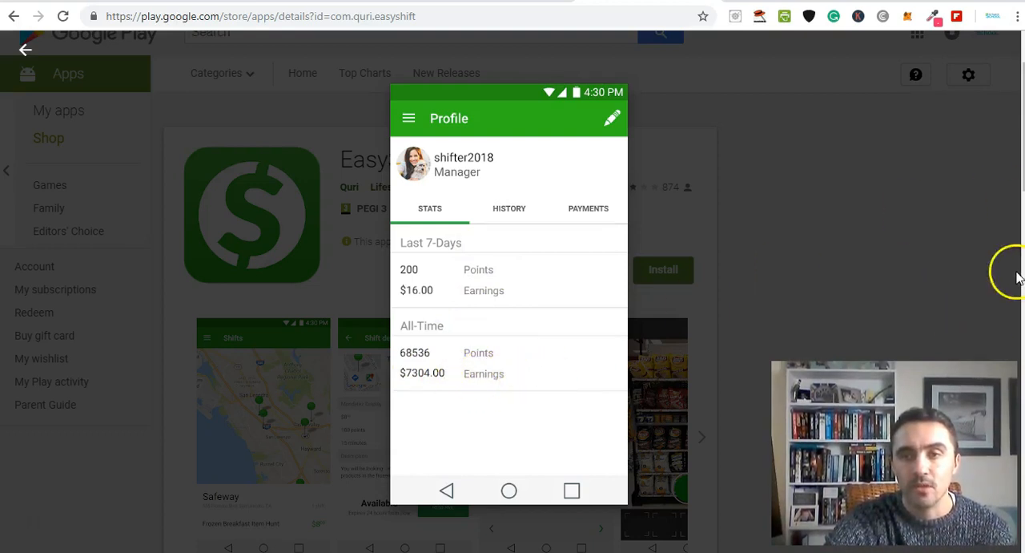
mouse_move(724, 206)
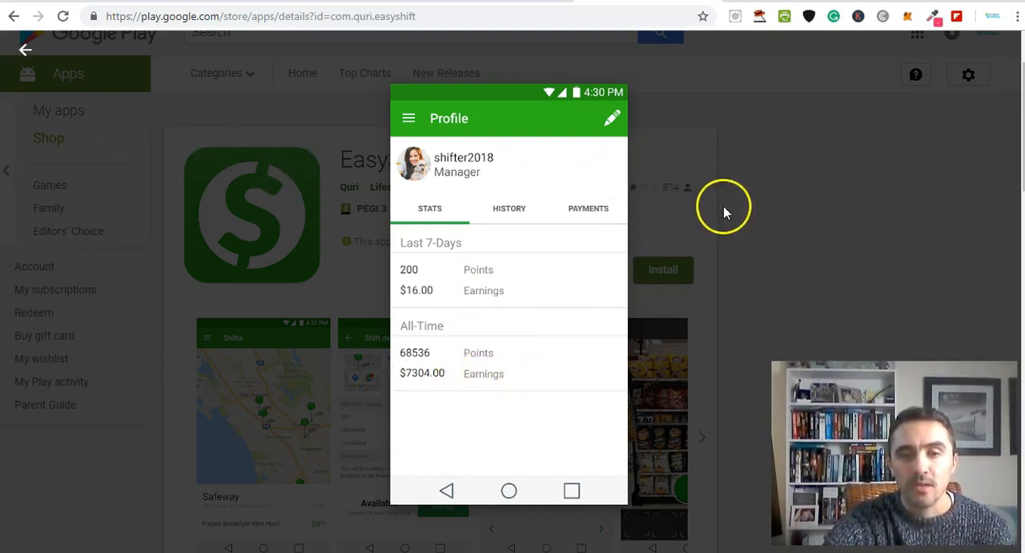
mouse_move(833, 246)
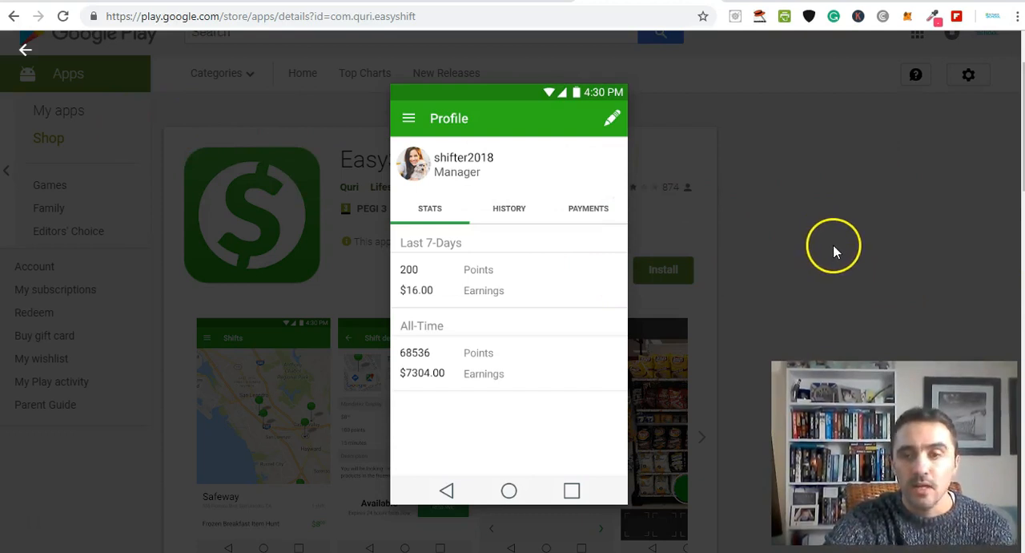
mouse_move(843, 255)
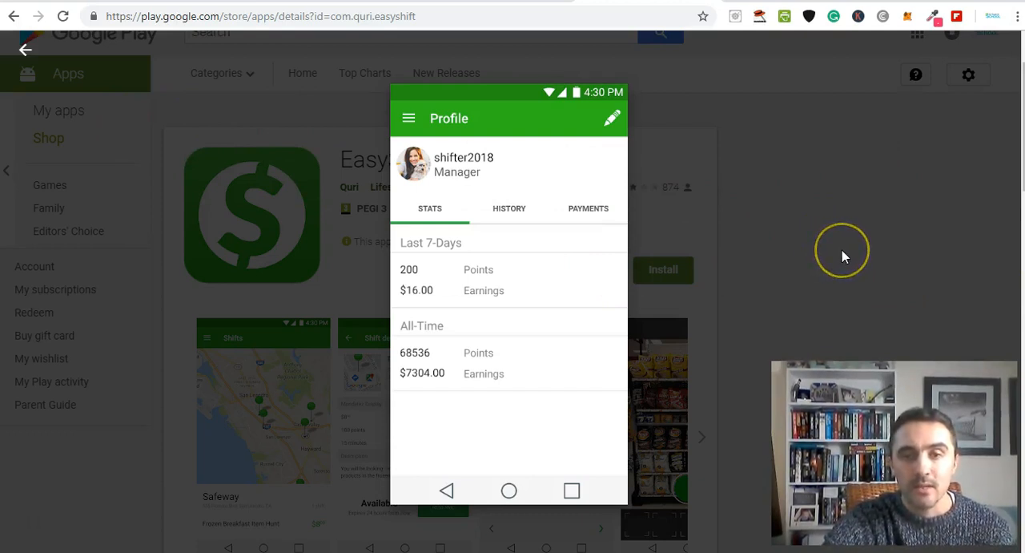
mouse_move(849, 254)
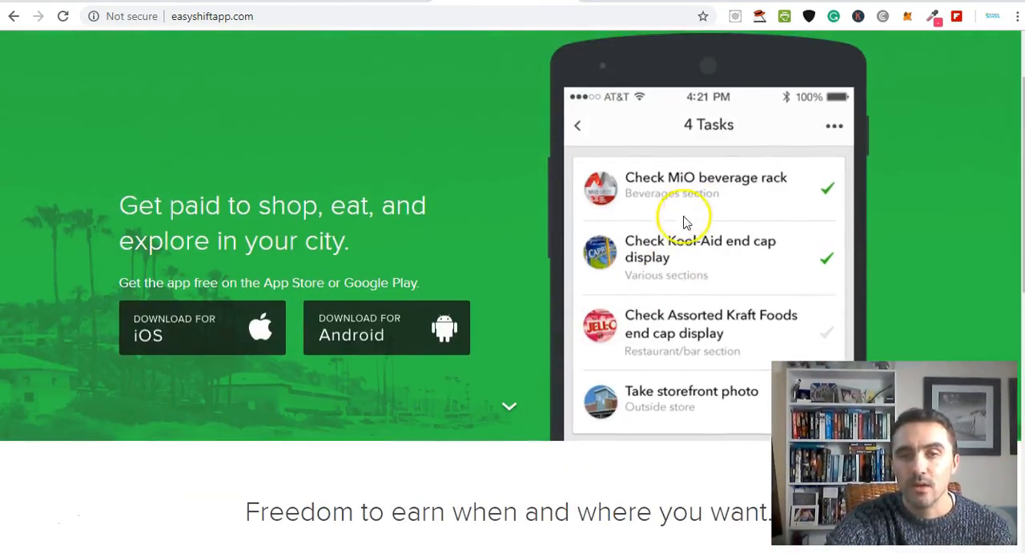
Scroll the EasyShift homepage to 'Take storefront photo' and the 'Freedom to earn' heading.
scroll("down", 3)
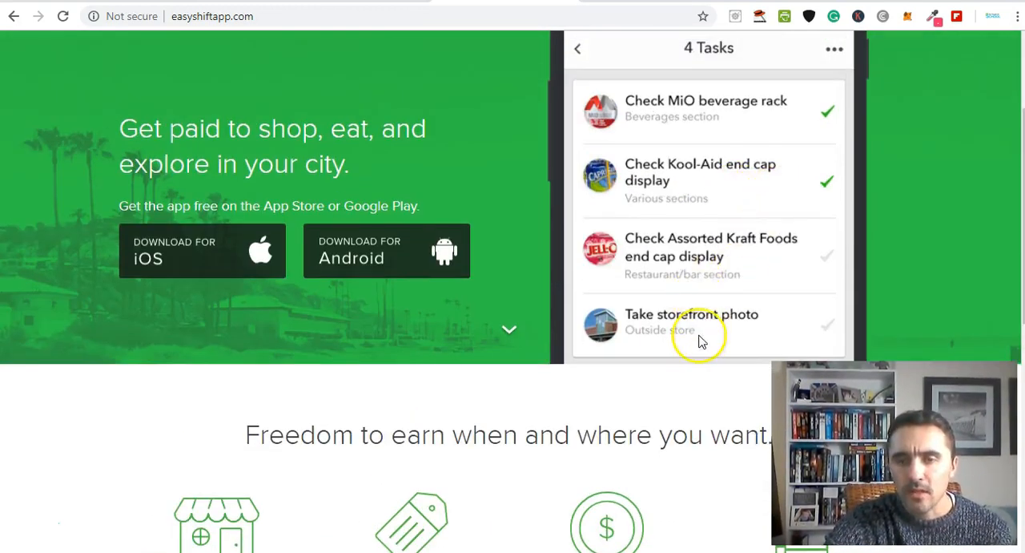
mouse_move(697, 322)
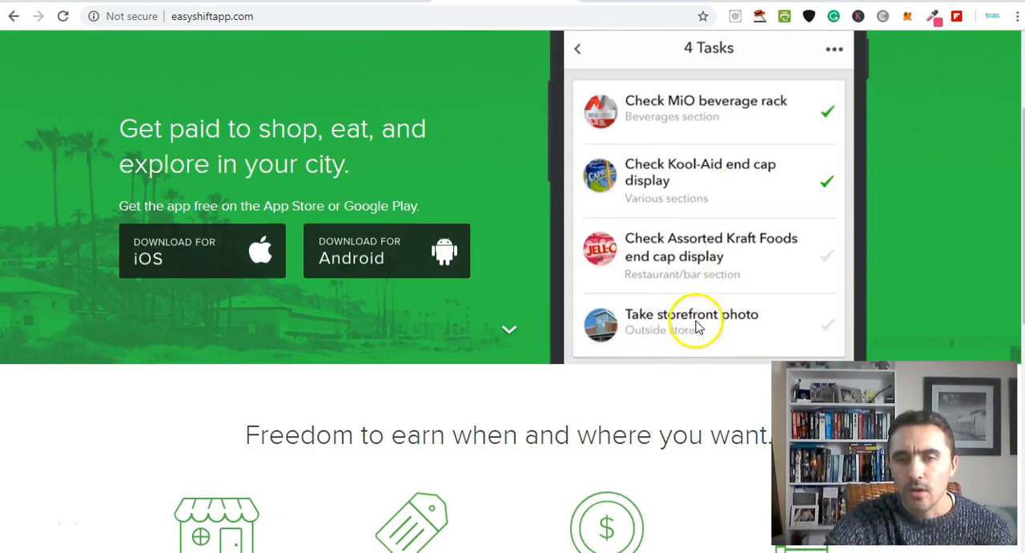
mouse_move(732, 329)
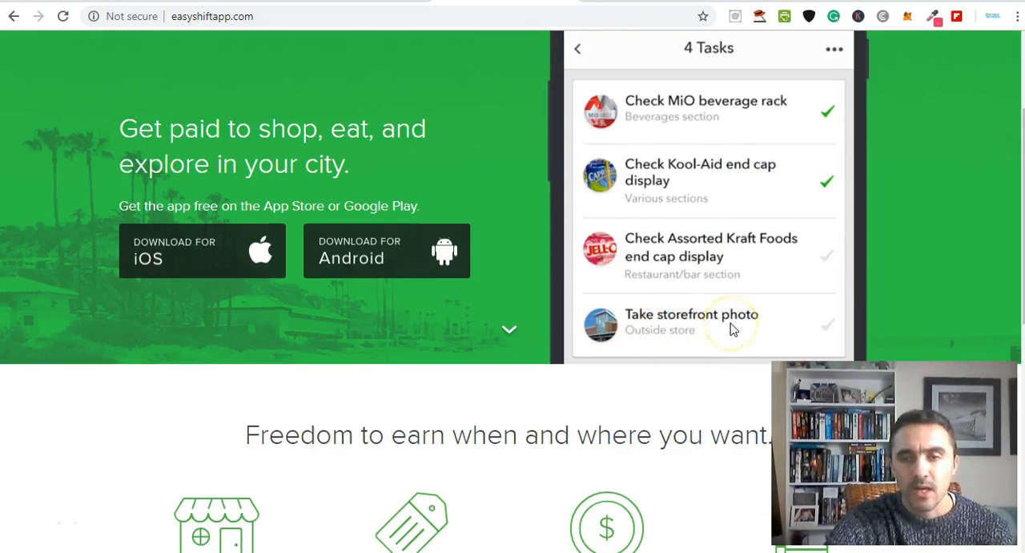
mouse_move(591, 366)
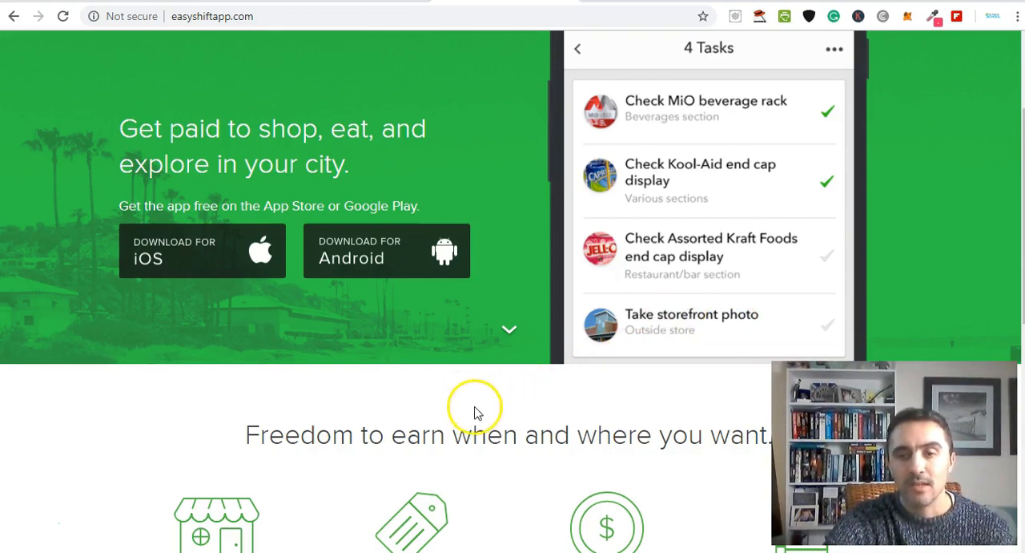
mouse_move(482, 404)
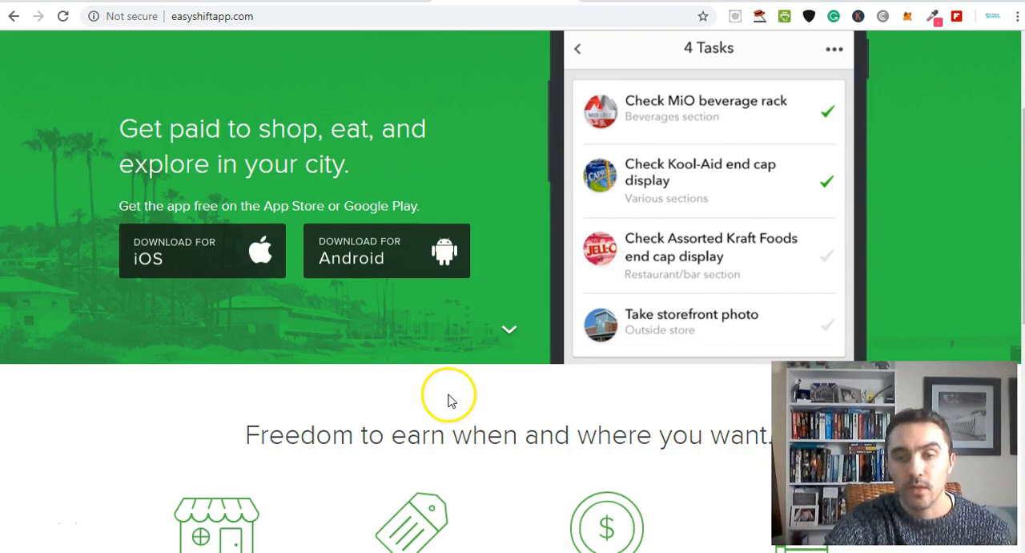
mouse_move(618, 334)
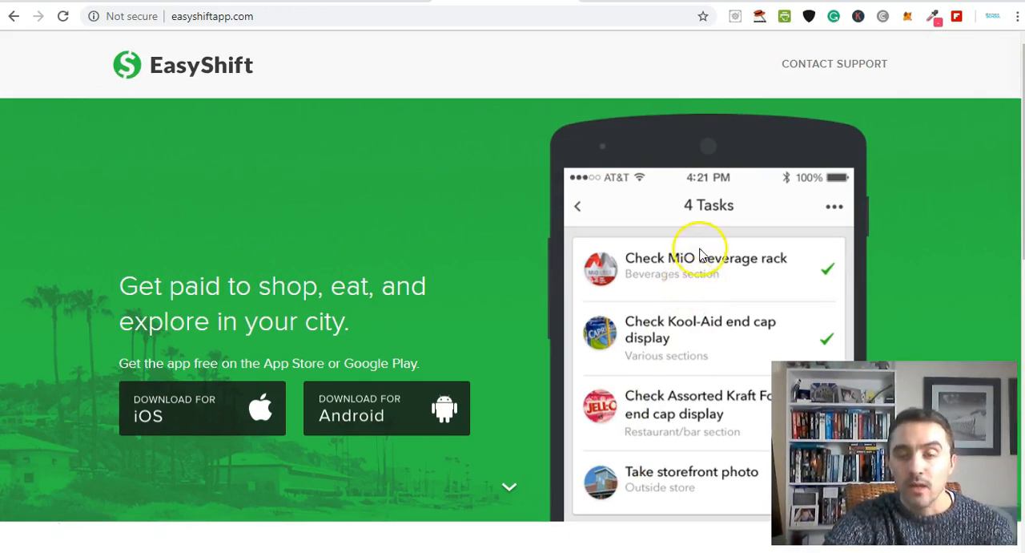
mouse_move(531, 367)
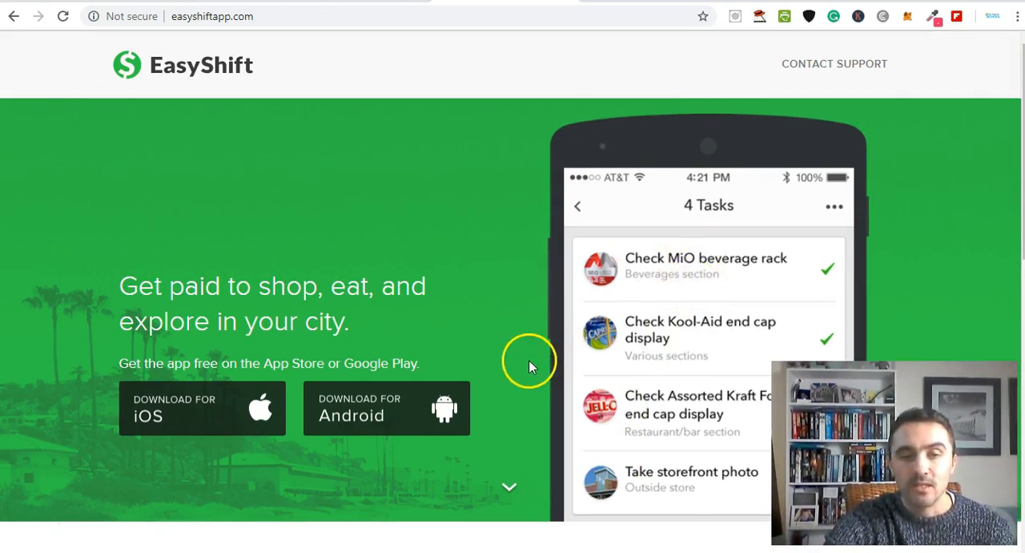
mouse_move(520, 311)
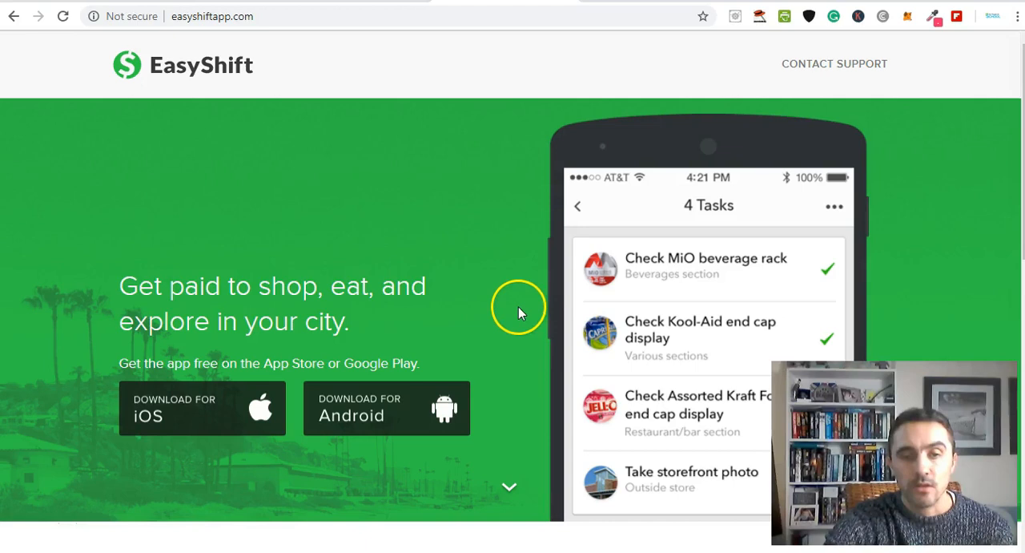
mouse_move(522, 293)
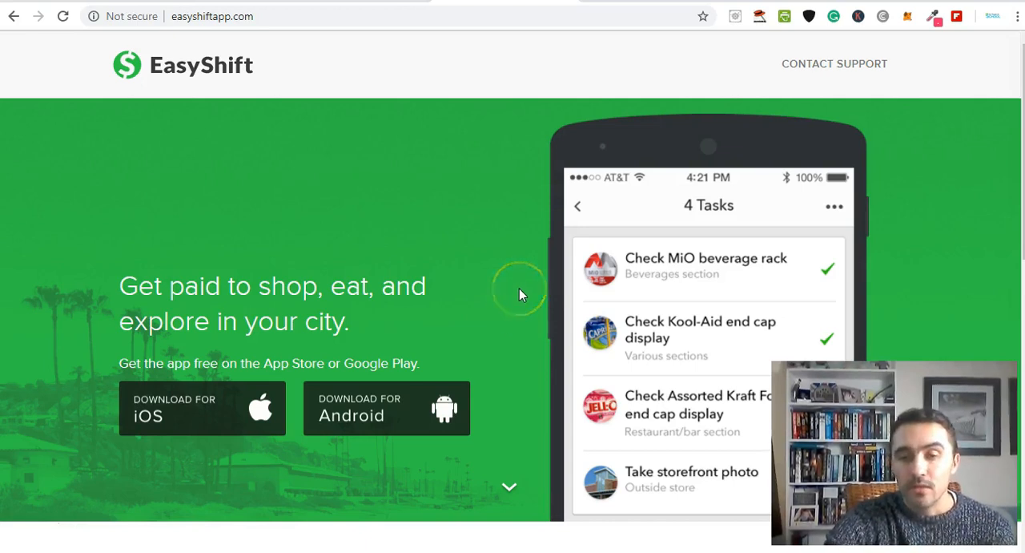
Scroll past the feature blocks to the Forbes/WSJ press logos and the footer links.
scroll("down", 3)
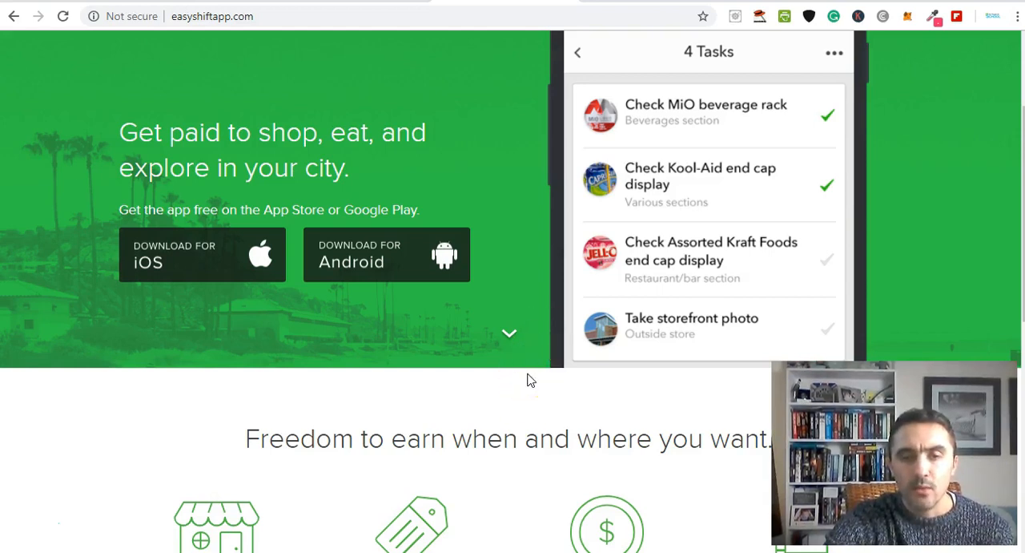
scroll("down", 3)
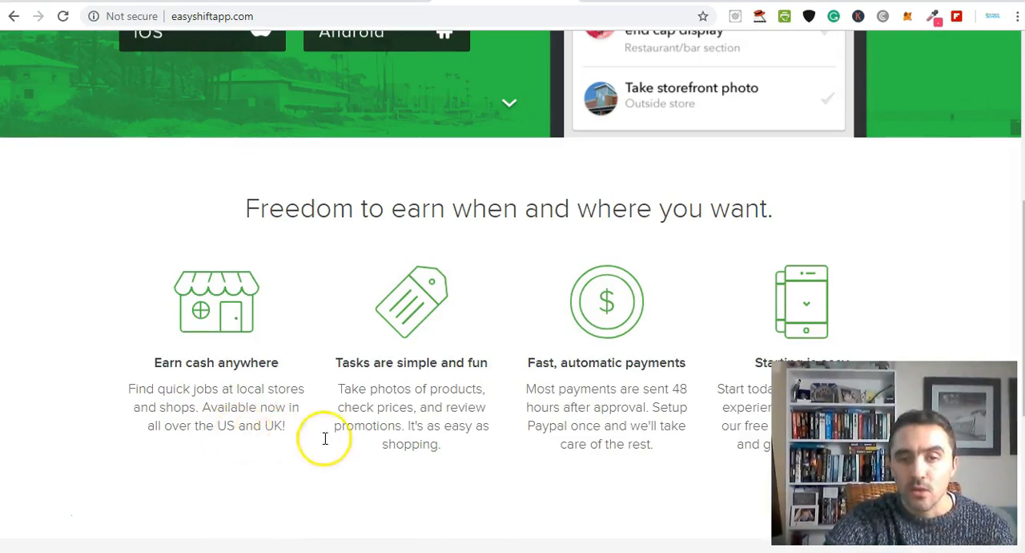
scroll("down", 3)
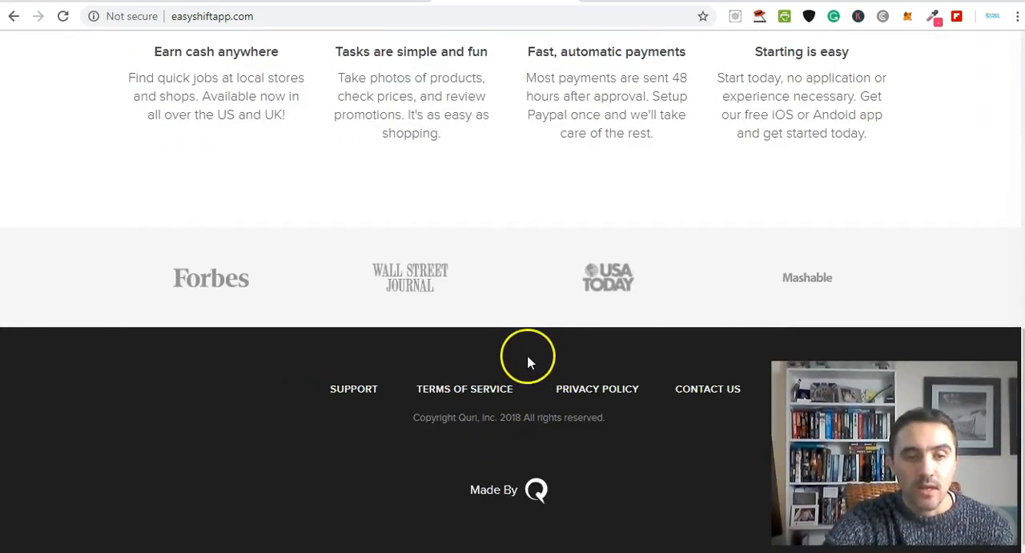
mouse_move(58, 516)
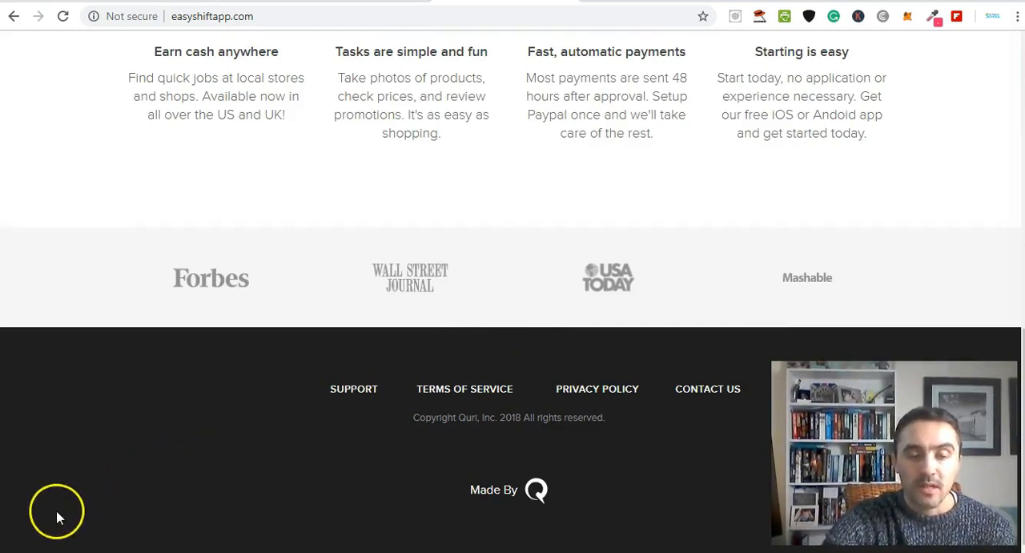
mouse_move(40, 529)
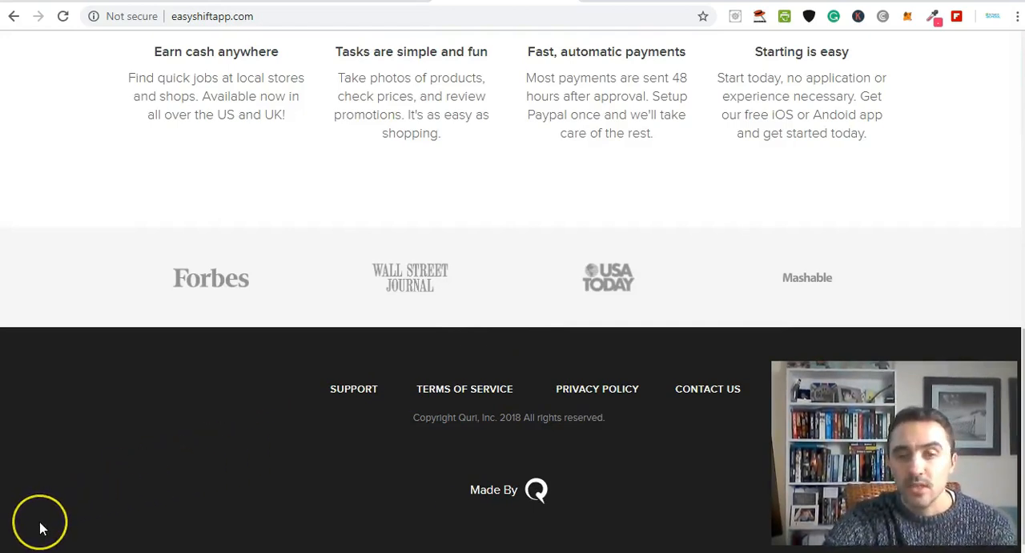